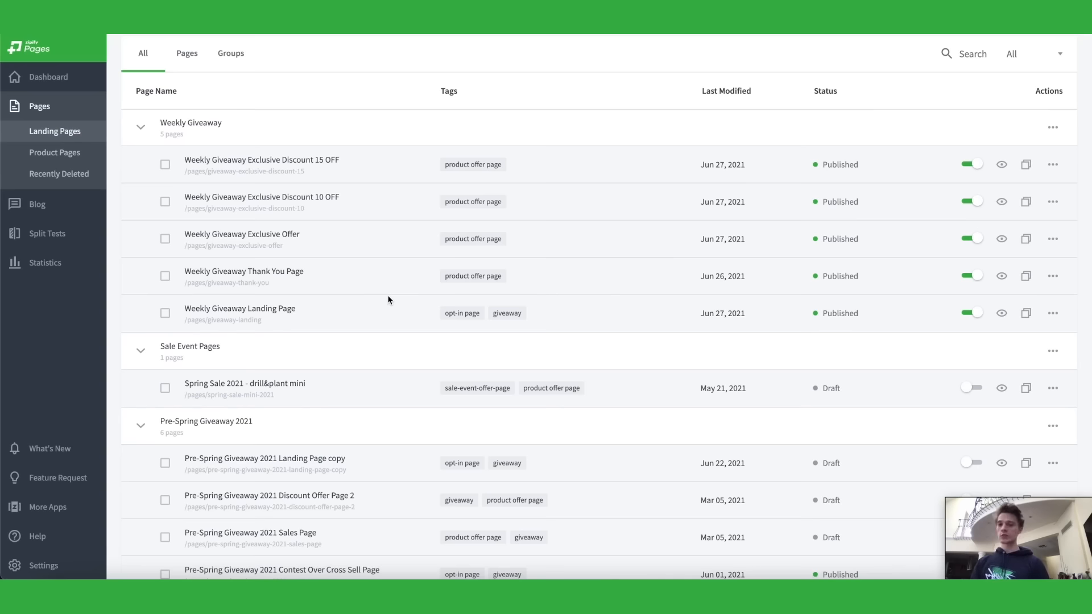
mouse_move(642, 209)
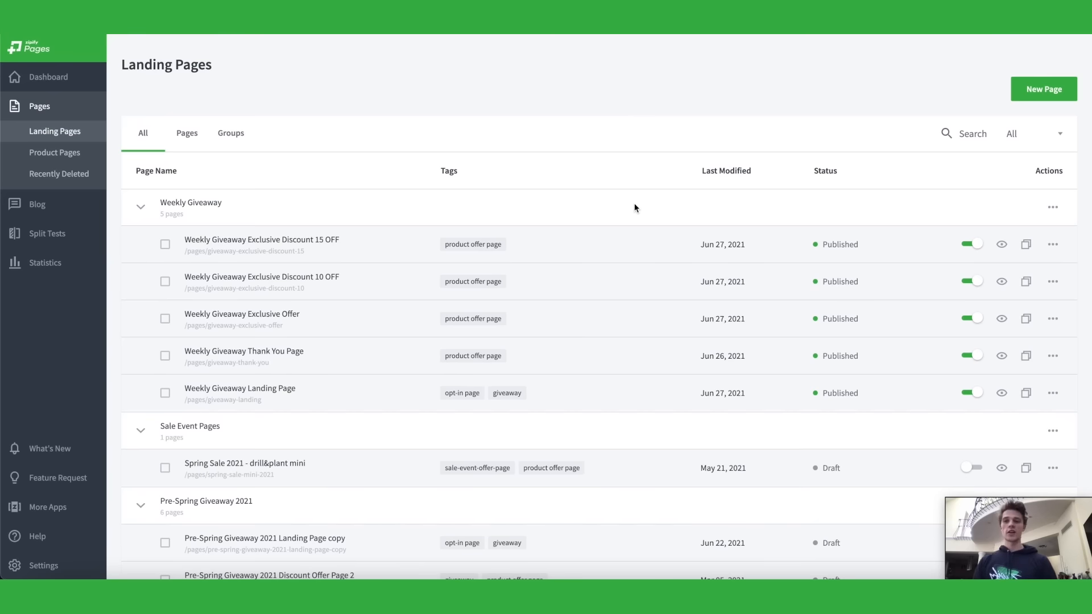
mouse_move(628, 205)
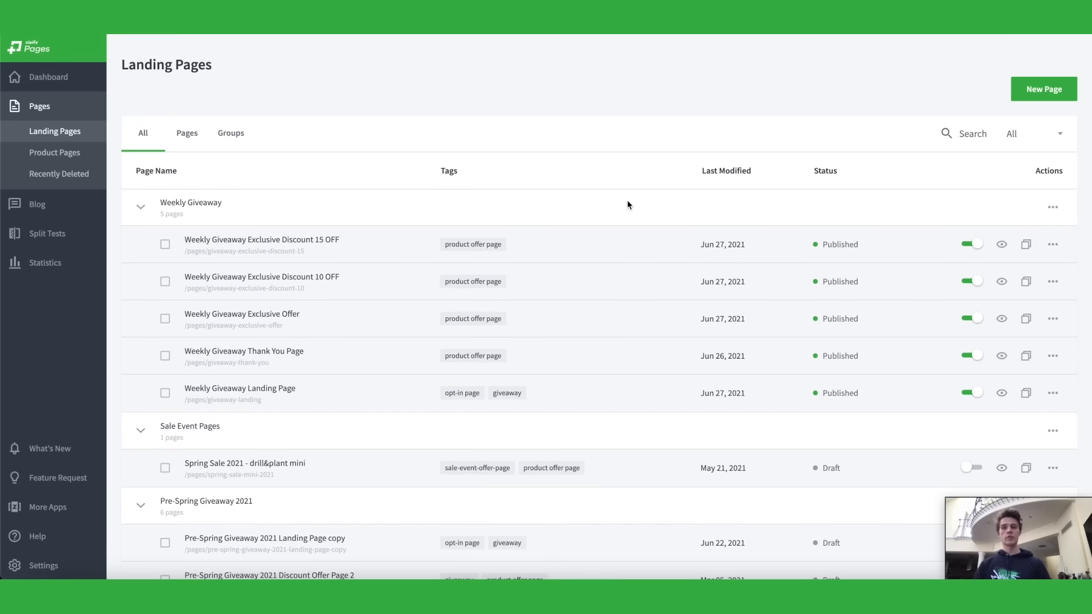
mouse_move(626, 235)
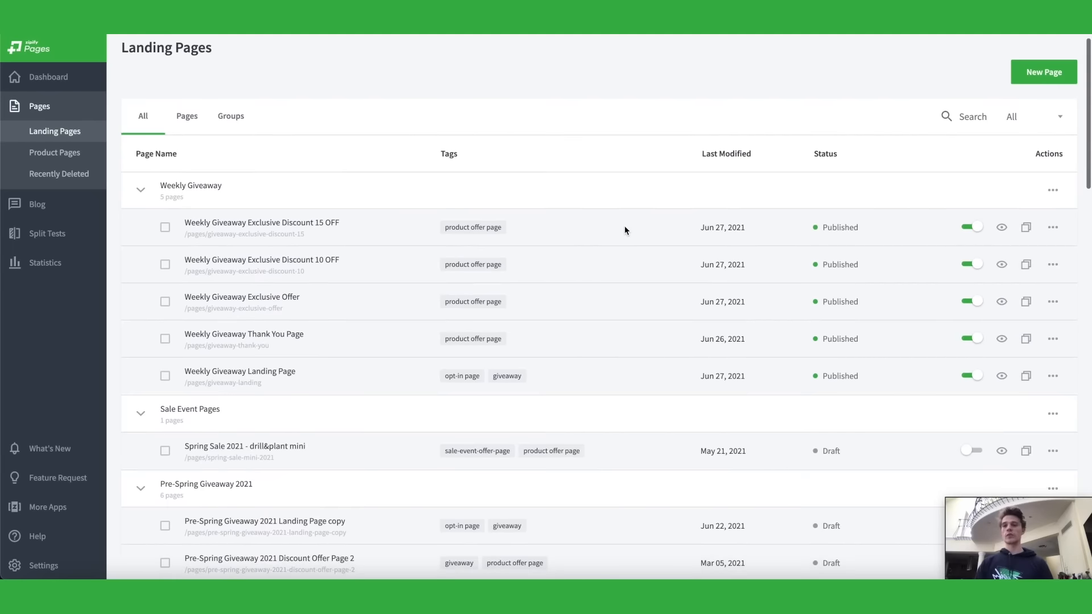
Browse down the drill&plant storefront and enter the shop catalogue via SHOP NOW
scroll(down, 3)
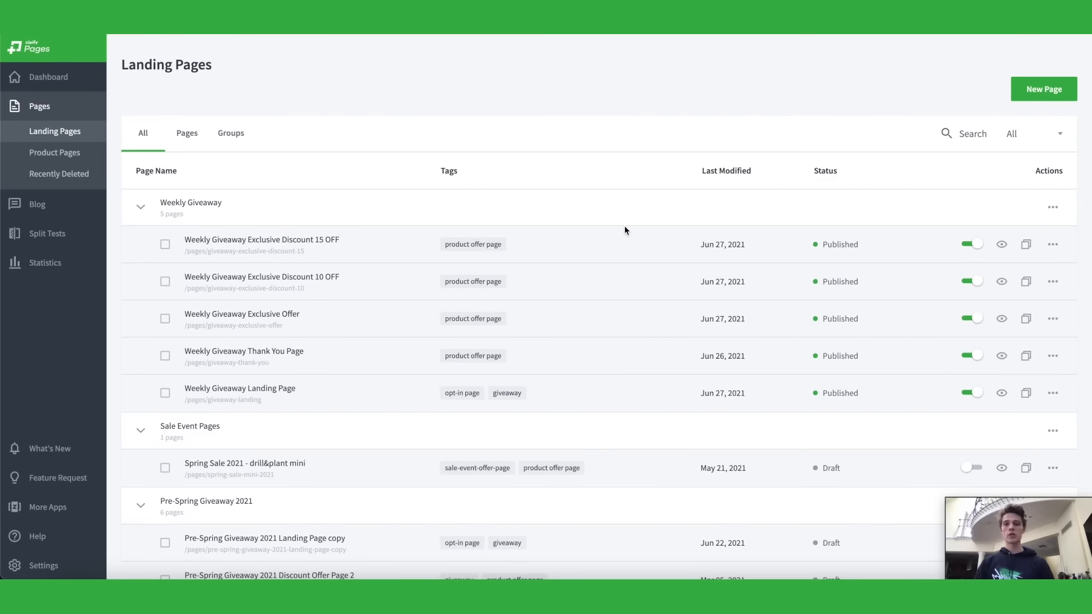
scroll(down, 3)
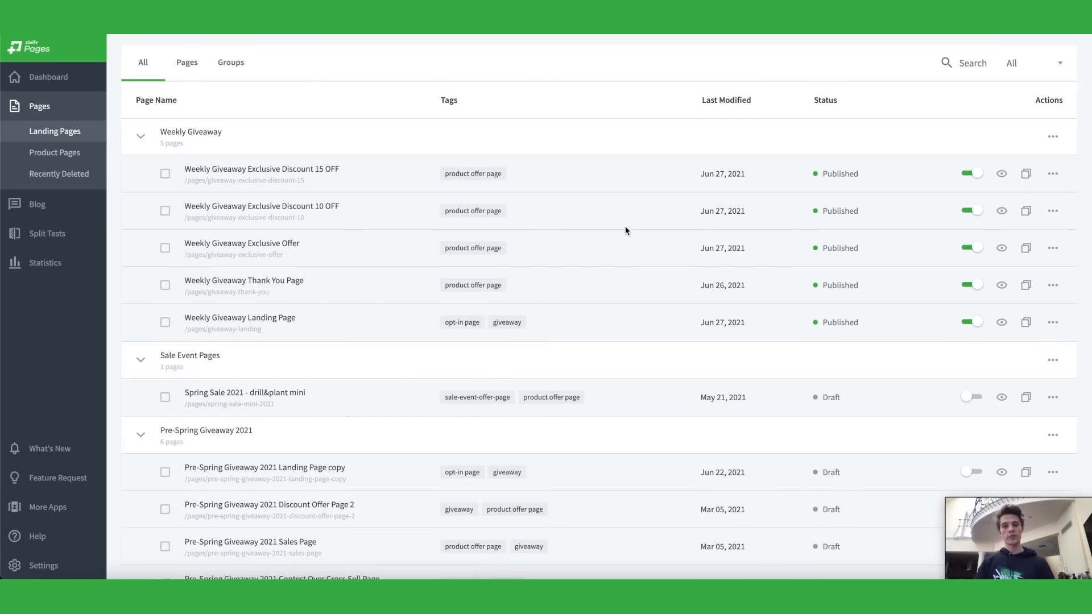
scroll(down, 3)
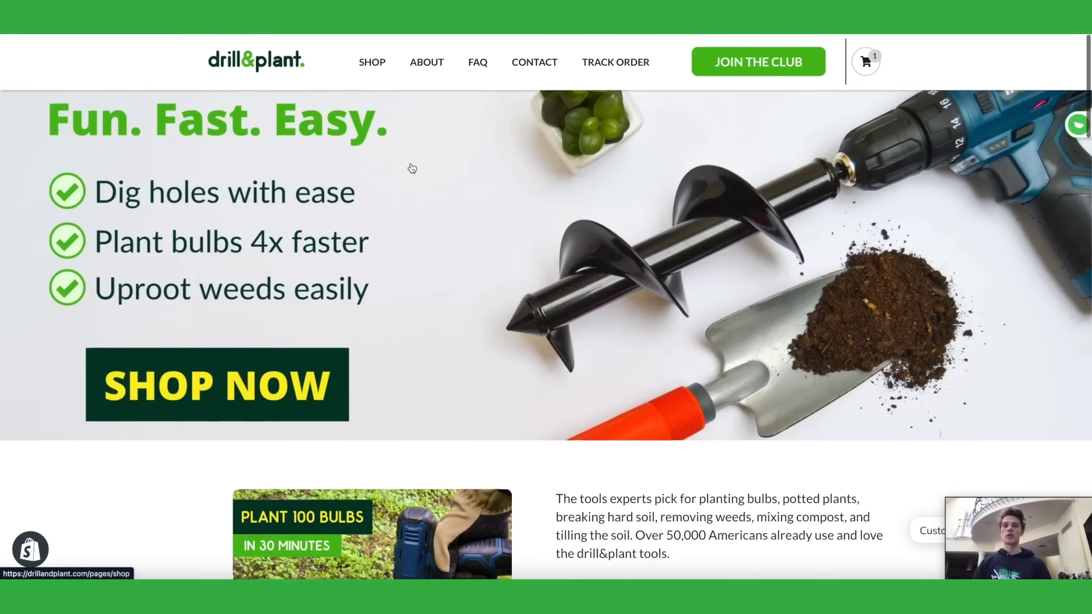
click(216, 385)
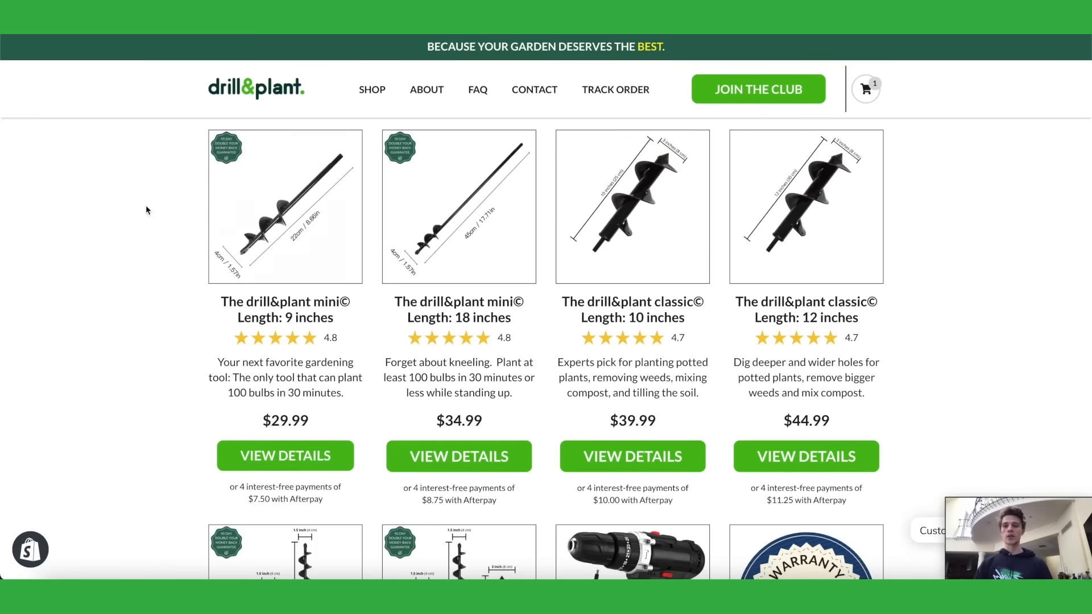
Browse the drill&plant mini product page down to its testimonial video section
scroll(down, 3)
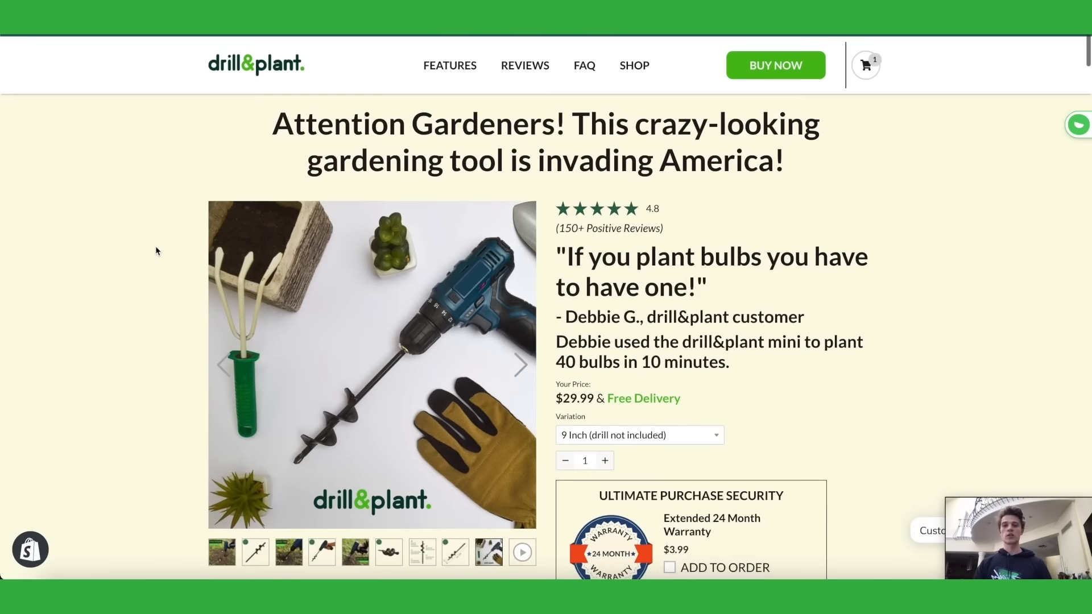
scroll(down, 3)
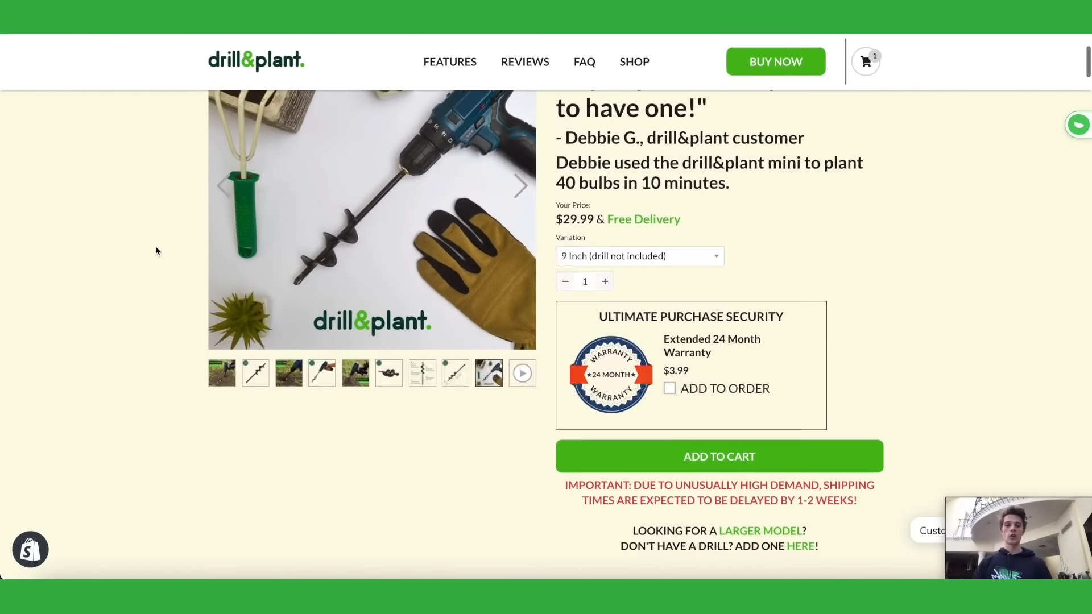
scroll(down, 3)
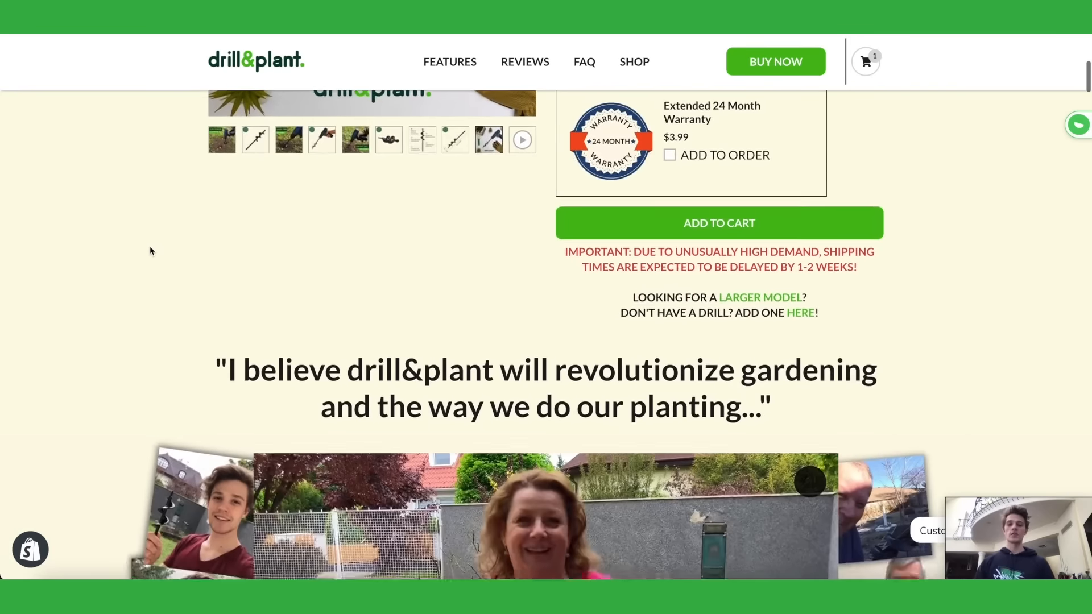
scroll(down, 3)
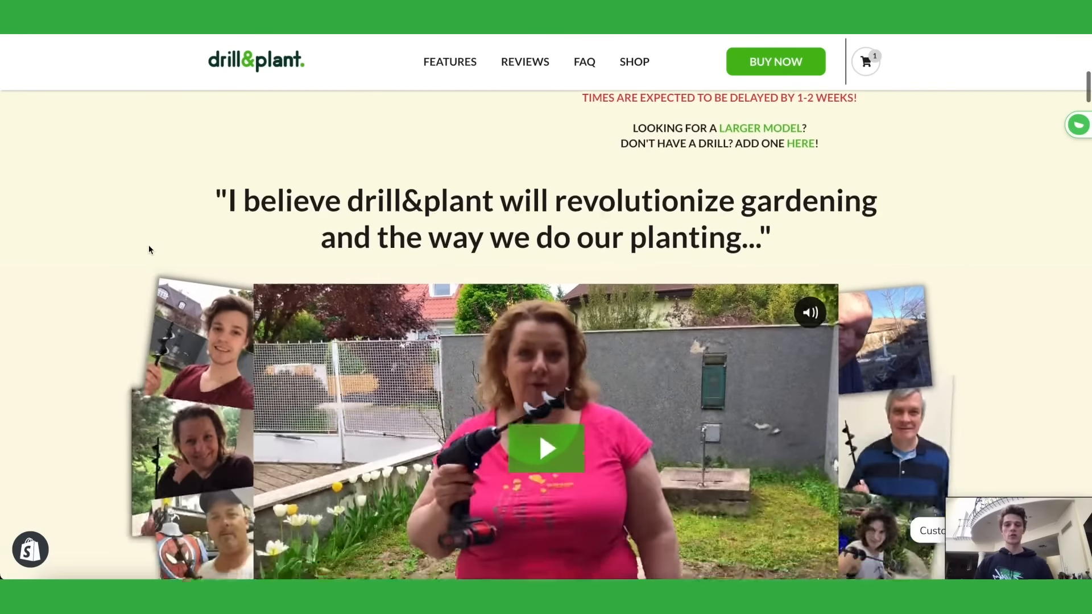
scroll(down, 3)
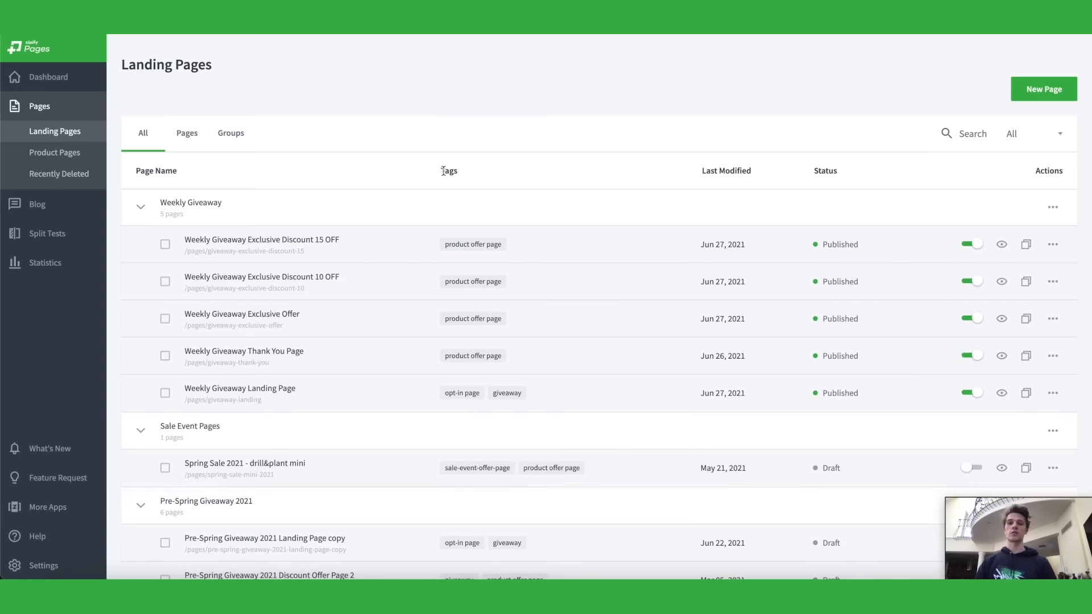
mouse_move(622, 190)
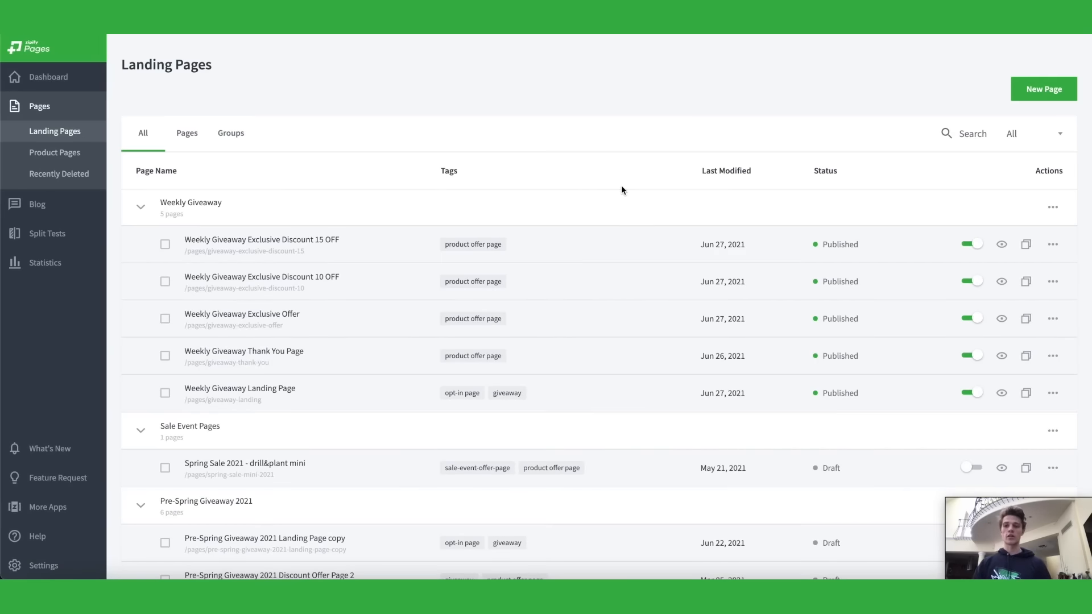
Locate the Weekly Giveaway Landing Page in the list and open it in the builder
scroll(down, 3)
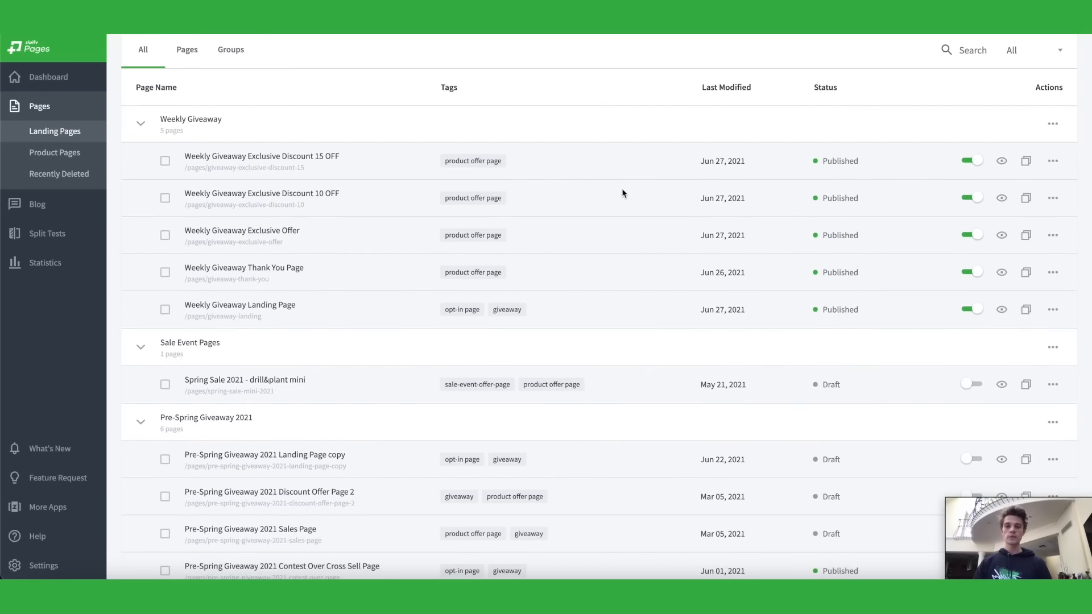
scroll(down, 3)
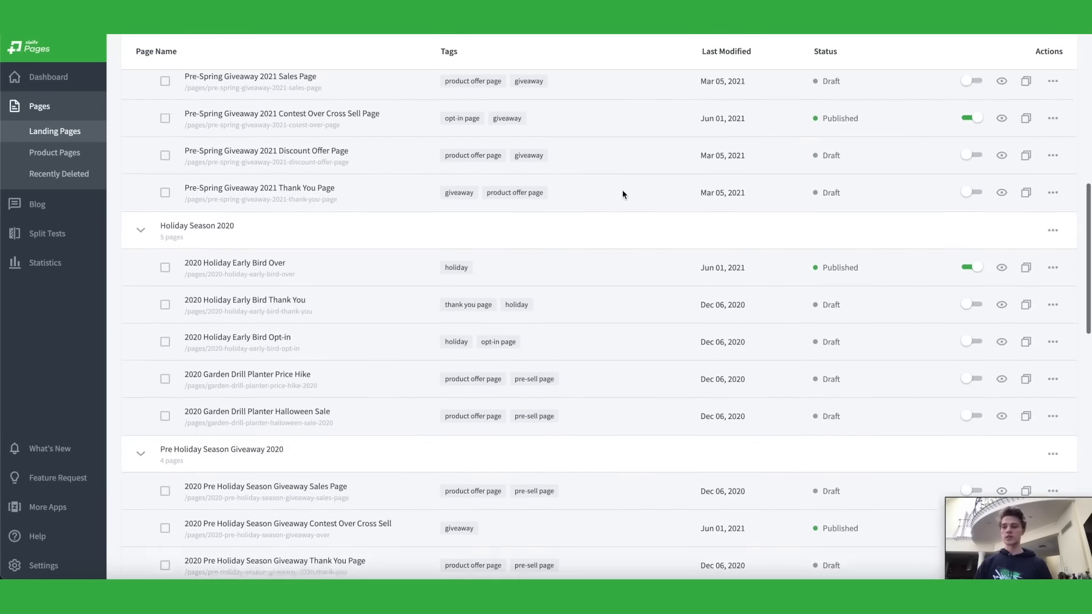
scroll(down, 3)
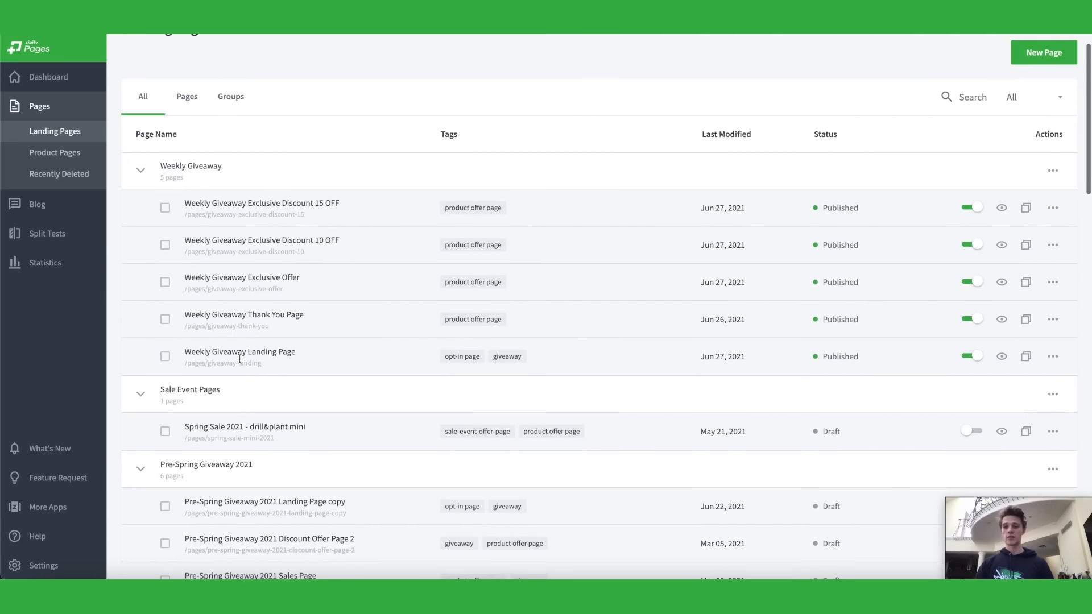
click(240, 351)
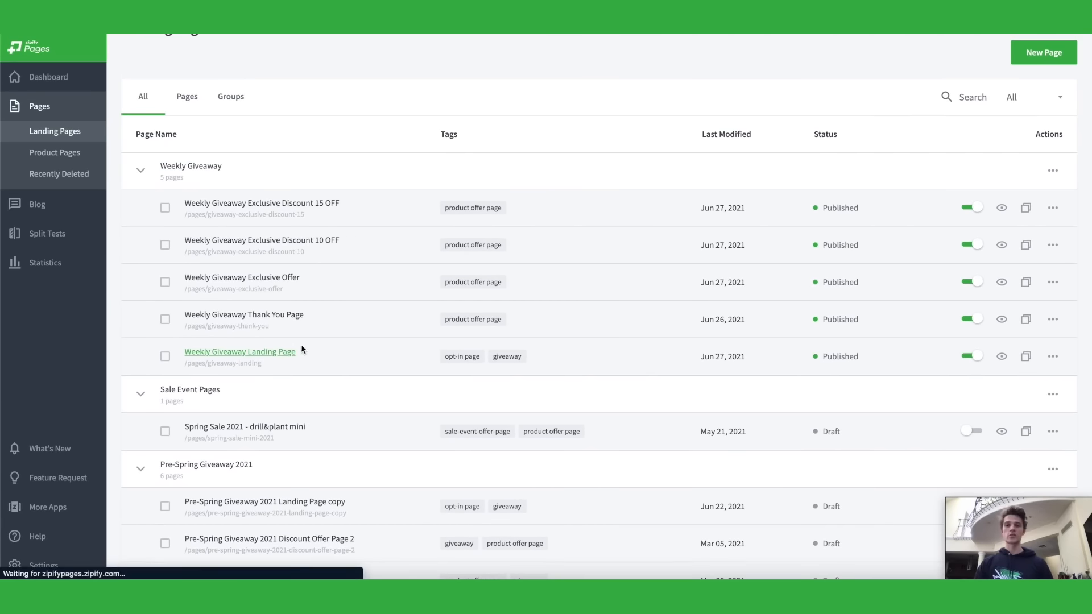
Preview the giveaway page full screen, exit the preview, and leave the builder
click(240, 352)
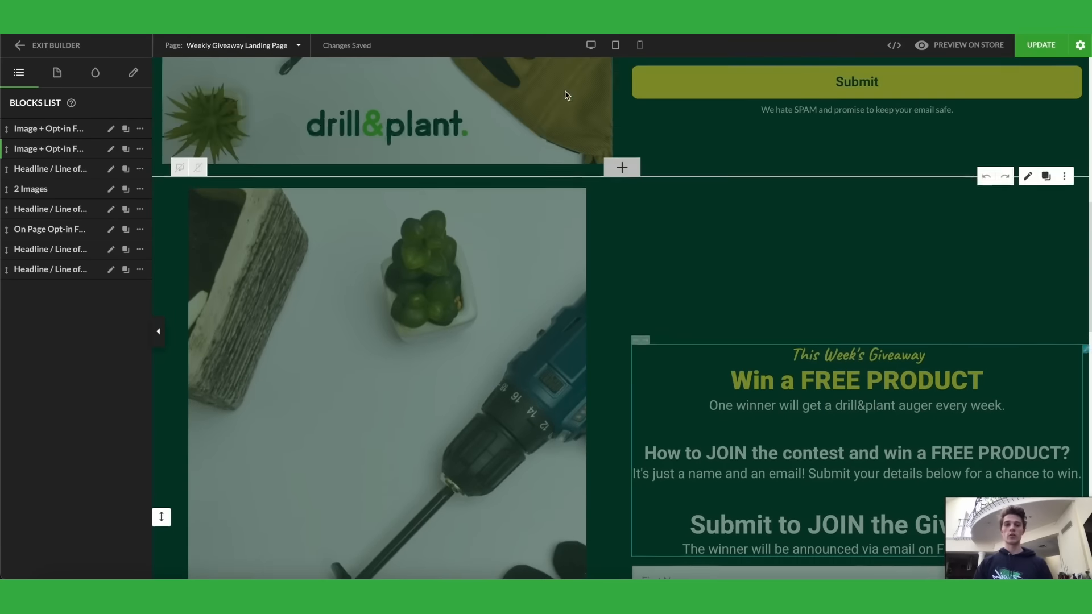
click(966, 45)
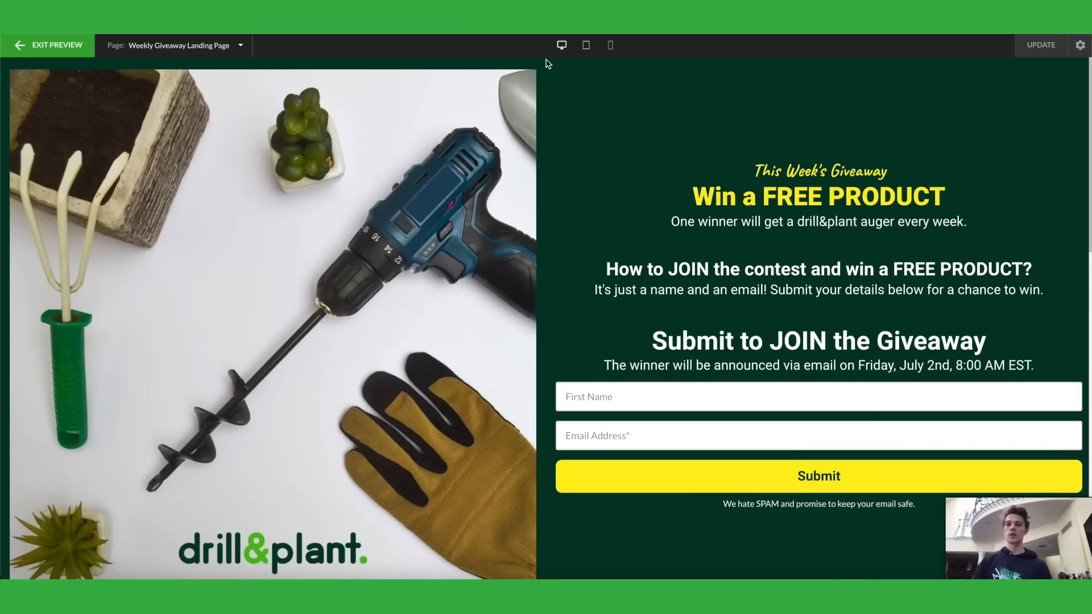
click(585, 45)
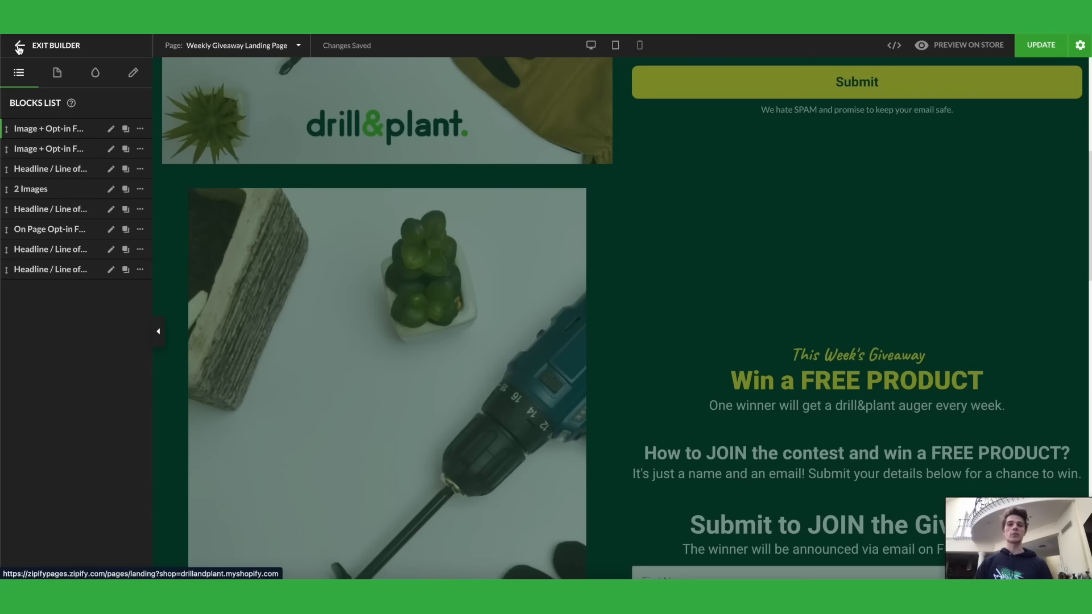
click(49, 46)
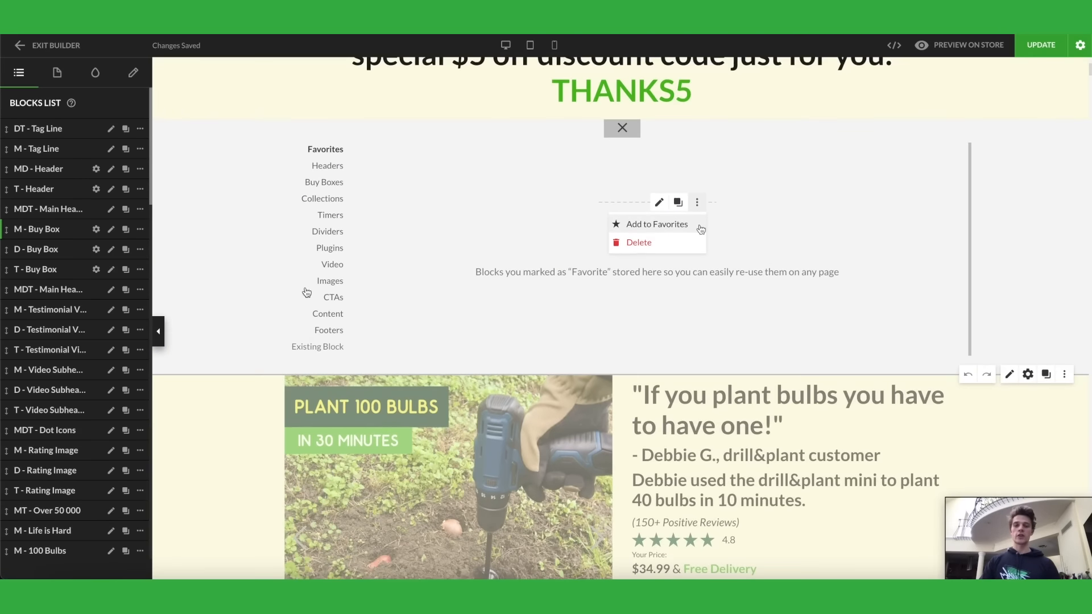
mouse_move(299, 349)
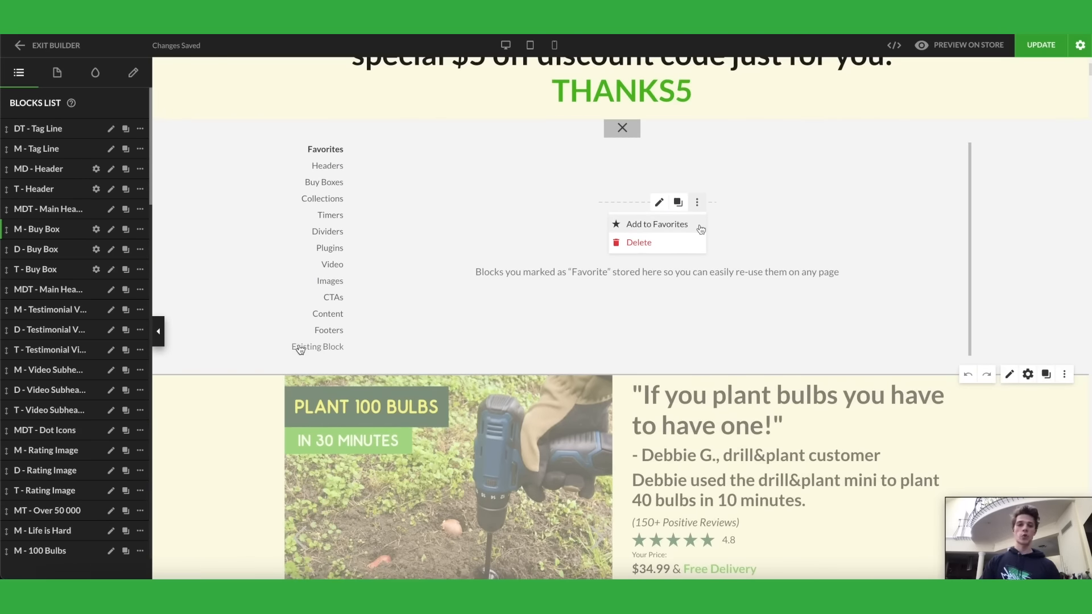
Choose Existing Block with Product Page - drill&plant mini as the source page
click(318, 346)
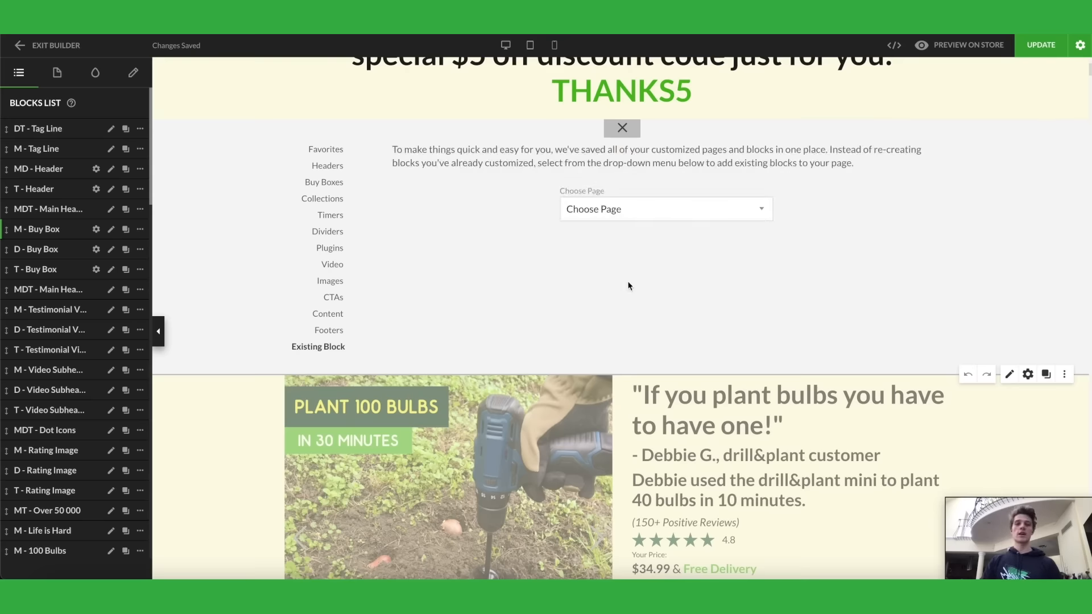
mouse_move(623, 222)
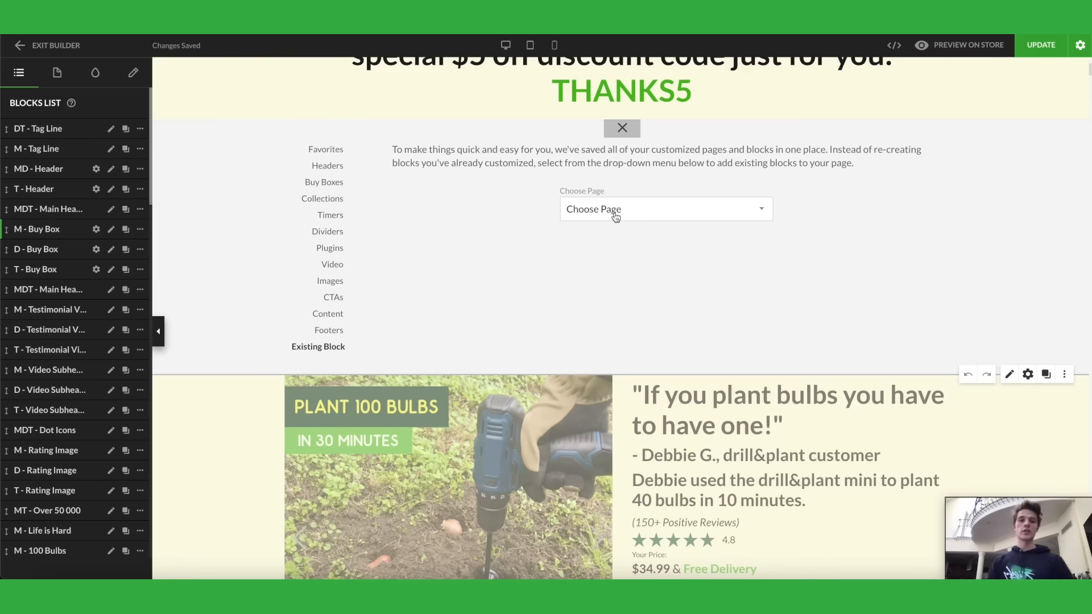
mouse_move(589, 220)
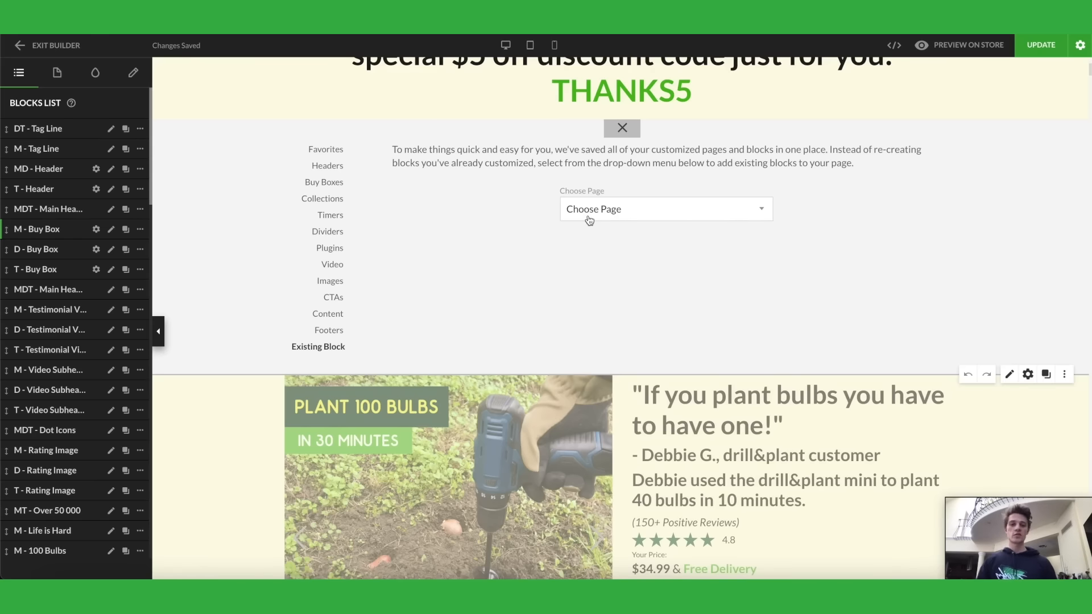
click(664, 209)
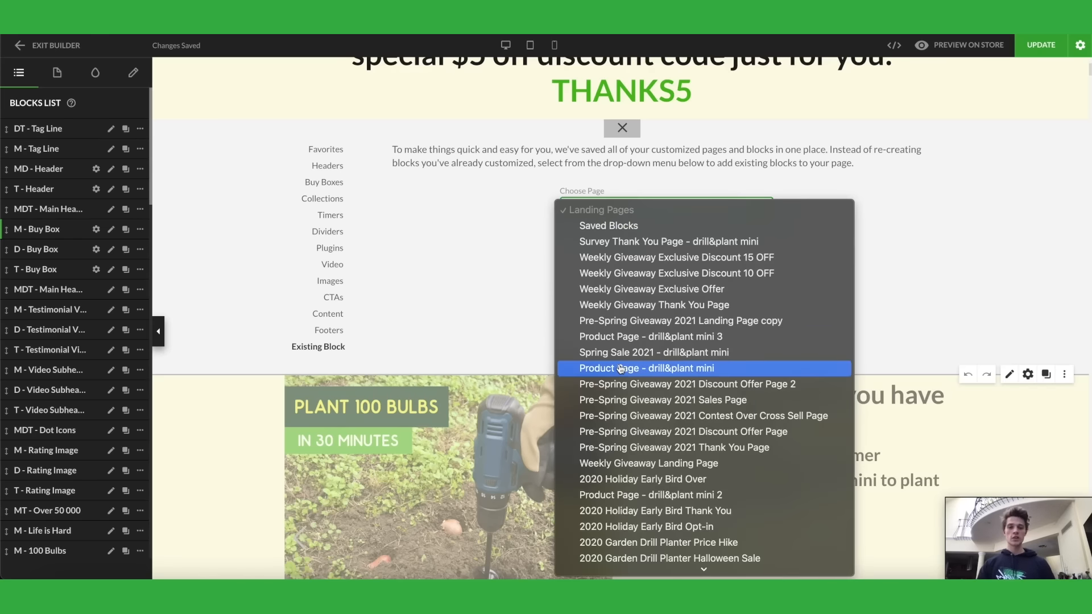
click(645, 368)
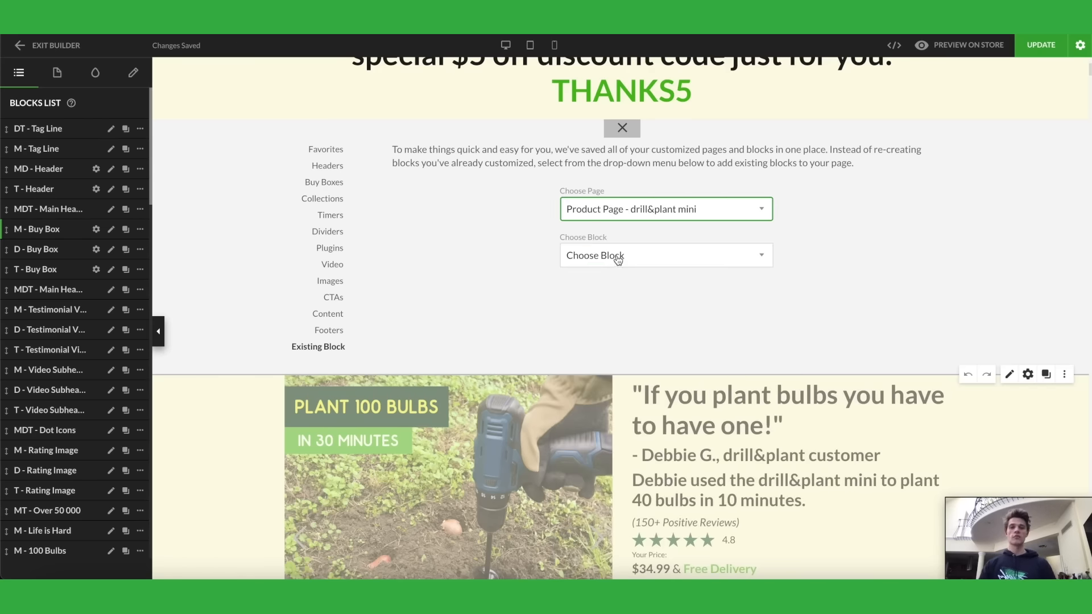
Select the saved T - Benefit Bullets block and add it to the page
click(663, 255)
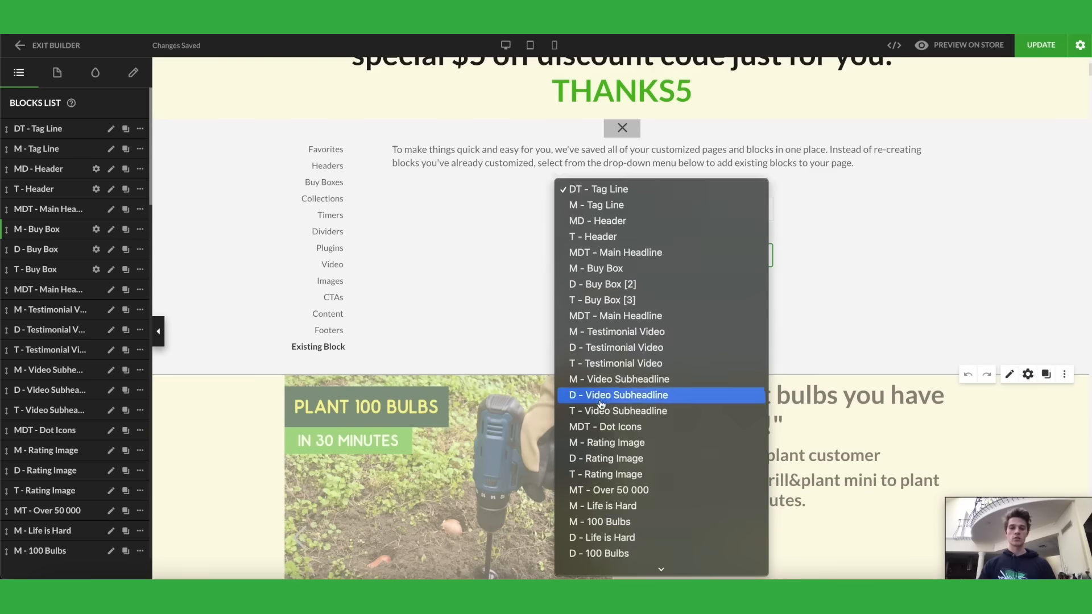
scroll(down, 3)
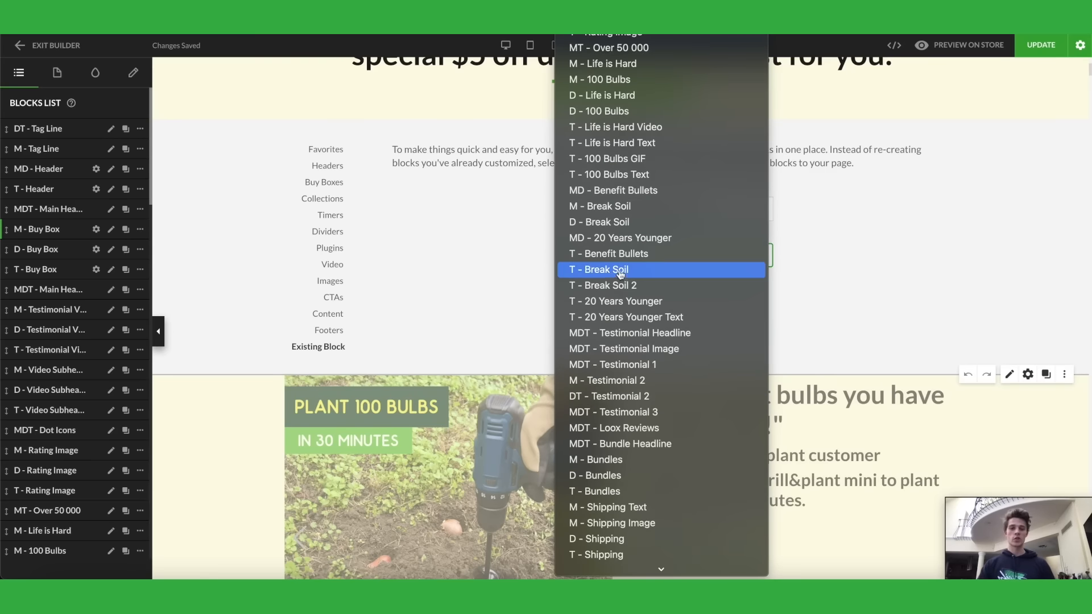
click(608, 254)
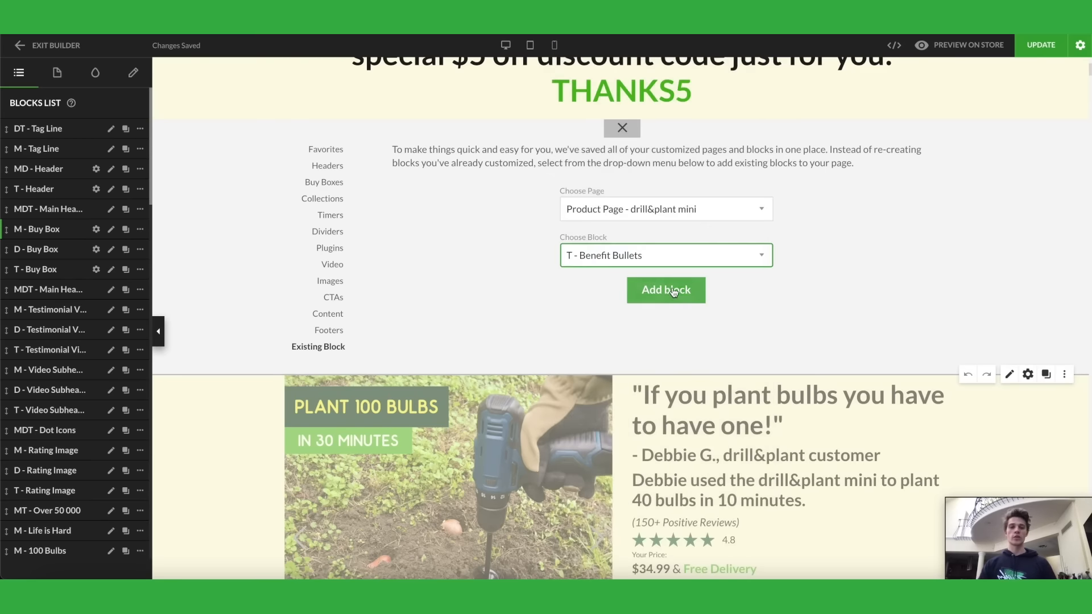
click(666, 290)
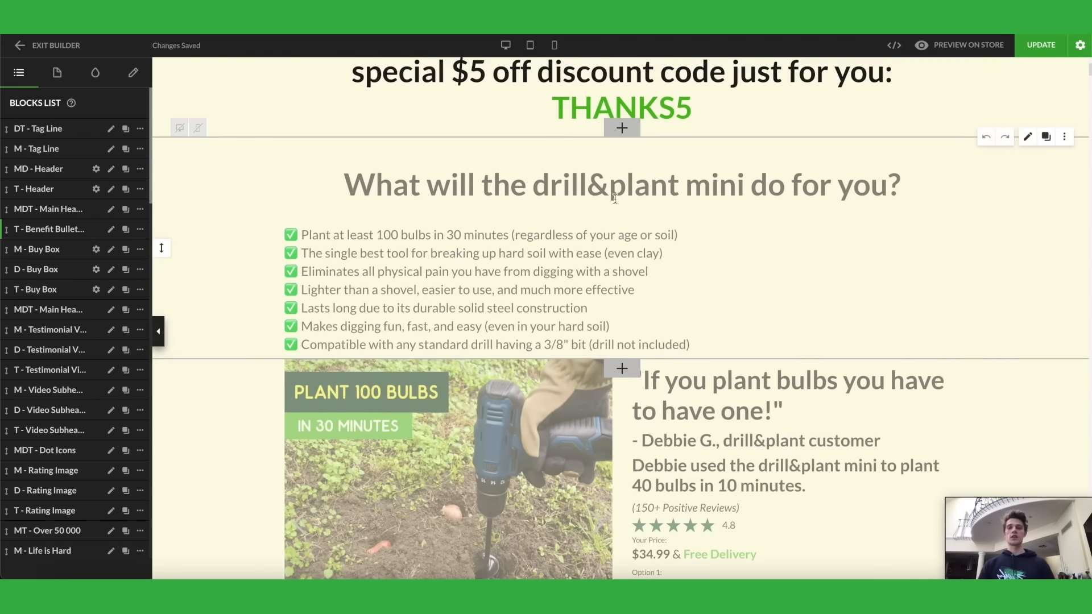
Delete the 'What will the drill&plant mini do for you?' bullets block and confirm
click(620, 185)
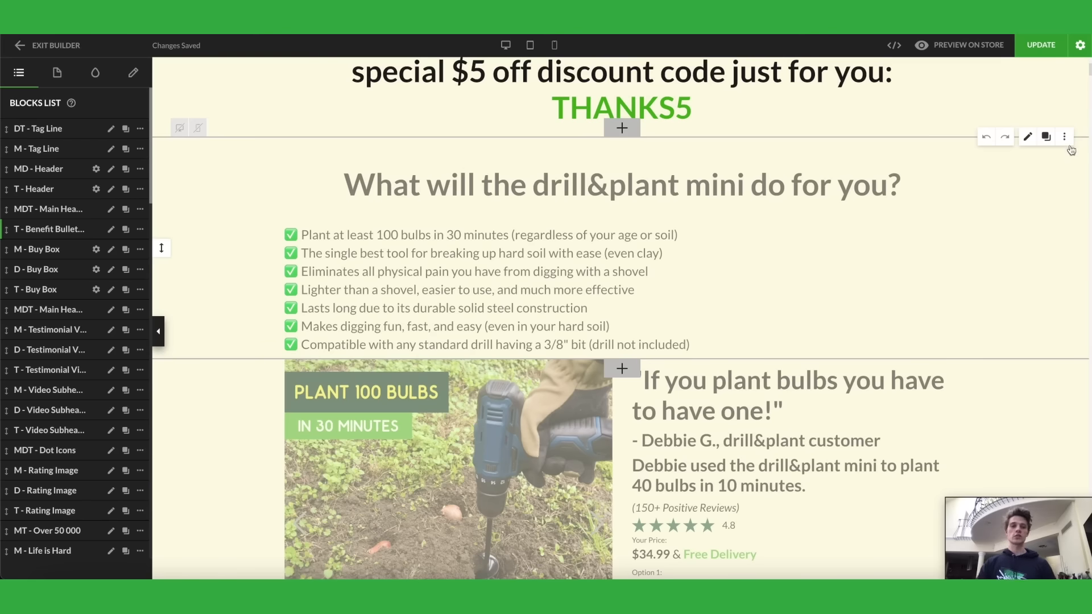
click(1064, 137)
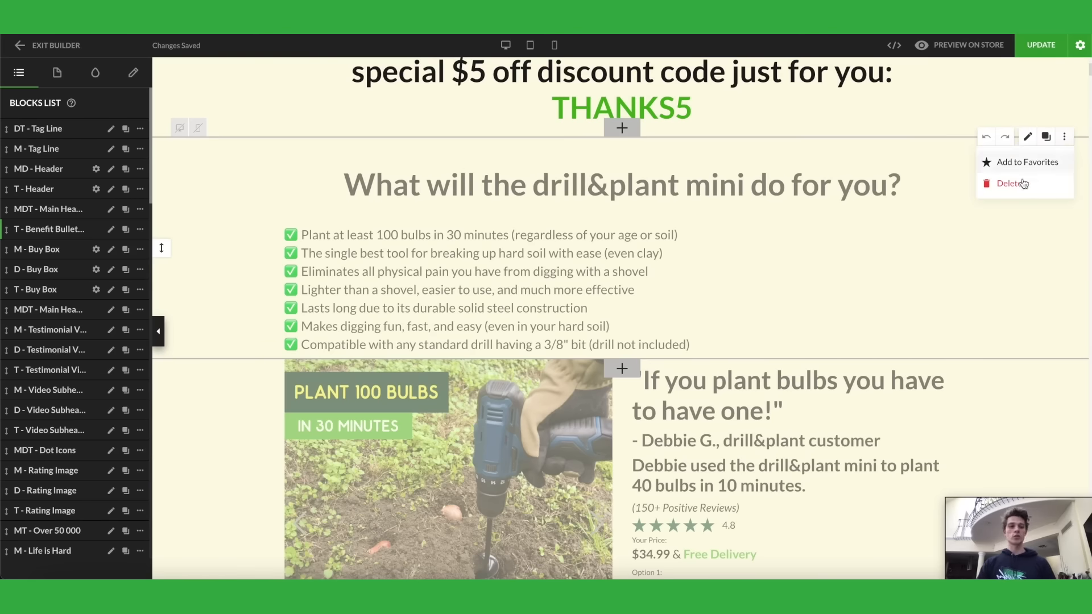
click(1011, 183)
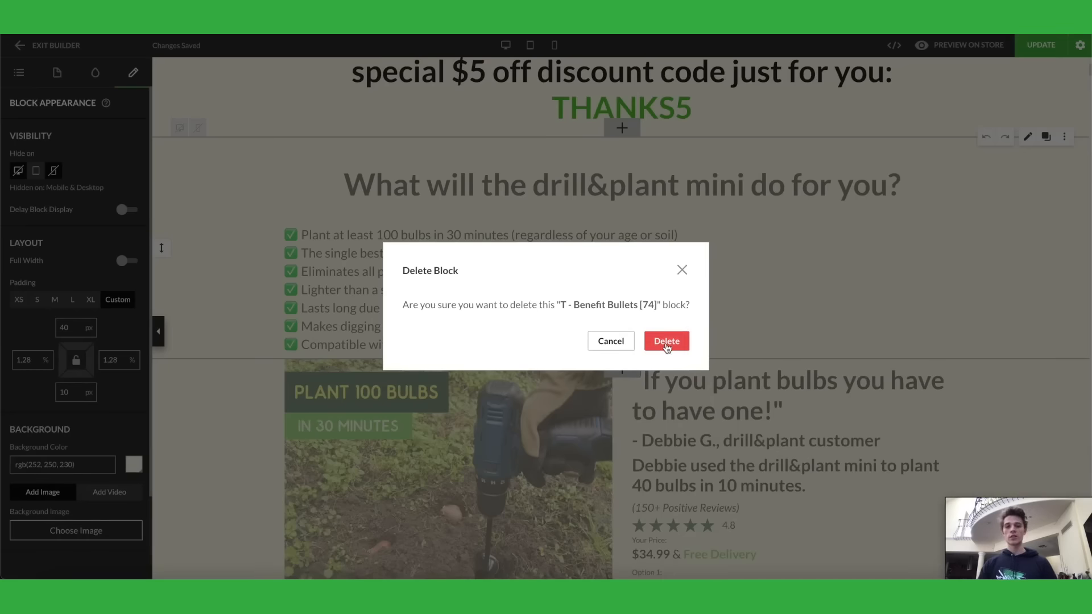
click(666, 341)
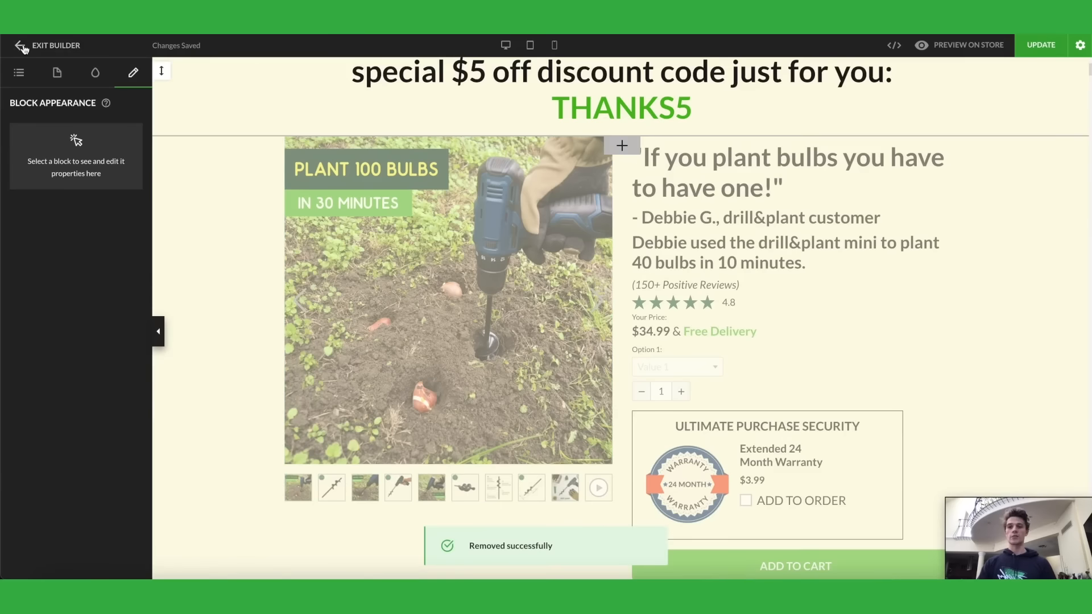
Exit the builder and look through the published pages in the Landing Pages list
click(47, 46)
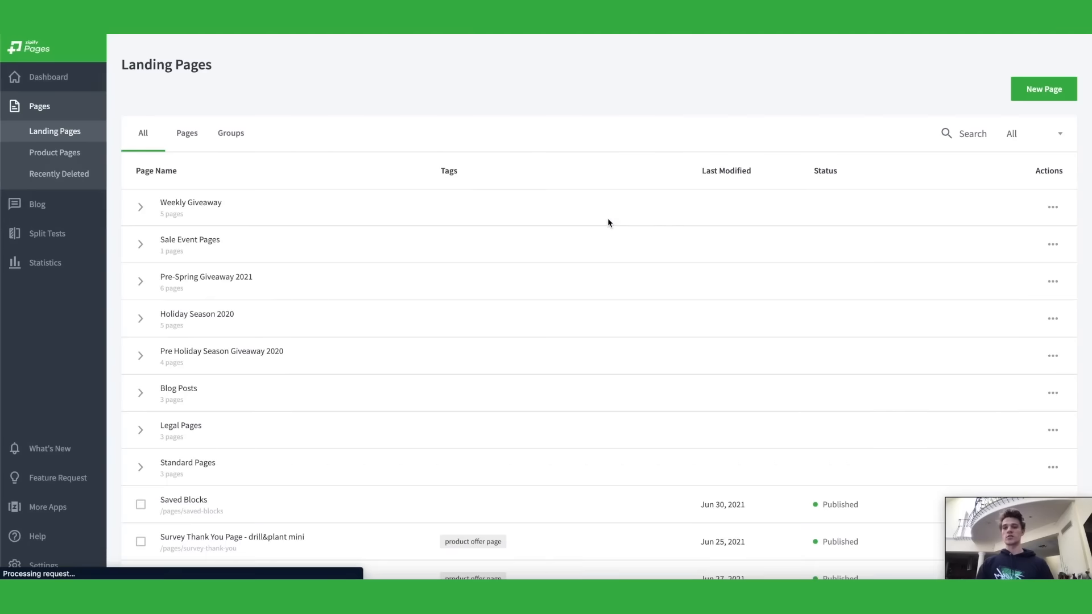
scroll(down, 3)
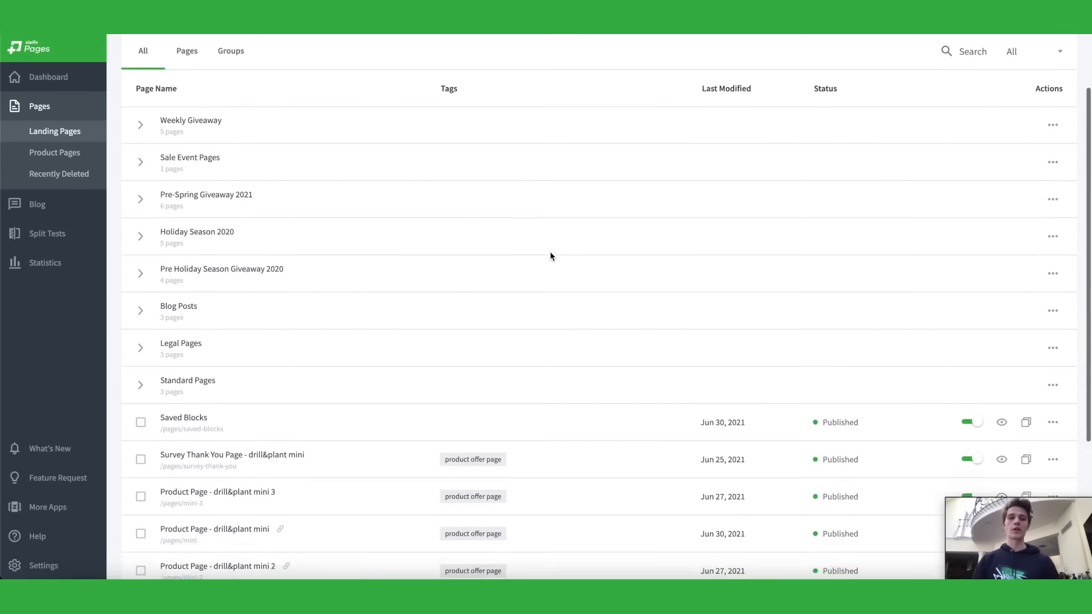
scroll(down, 3)
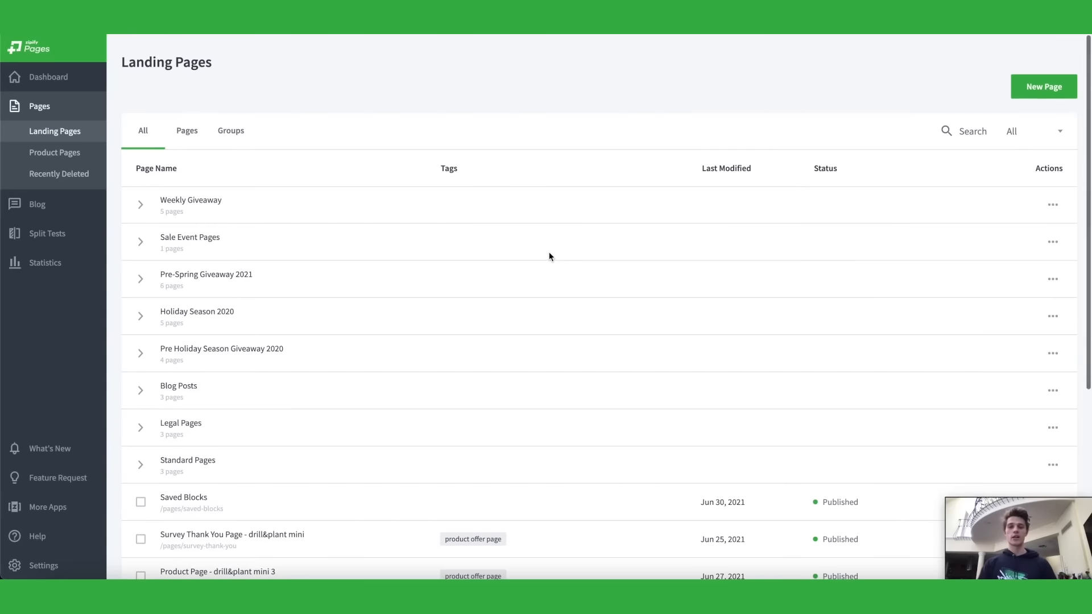
mouse_move(590, 216)
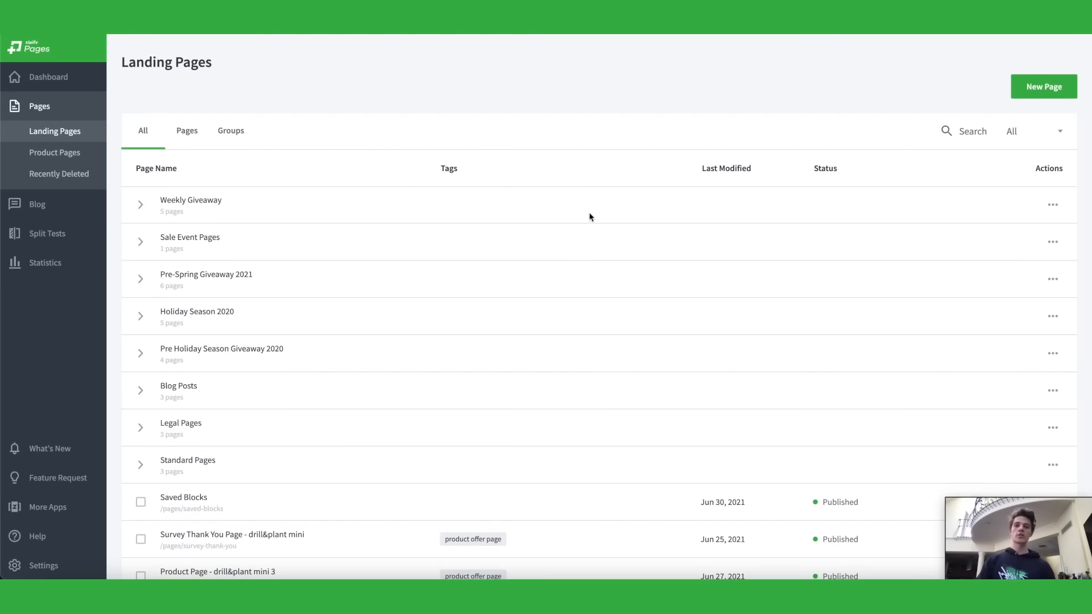
scroll(down, 3)
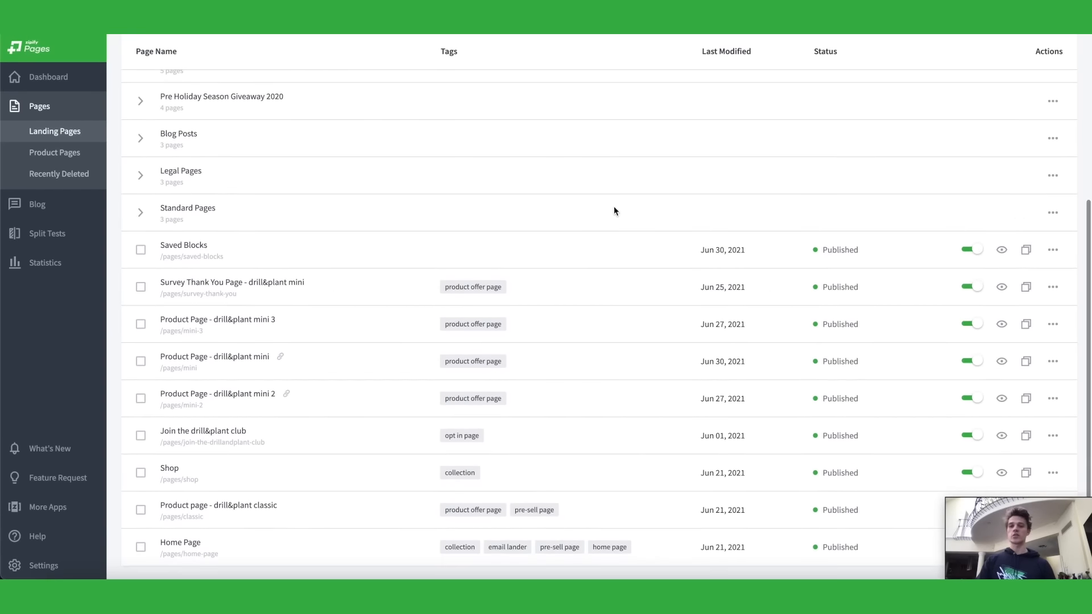
scroll(up, 3)
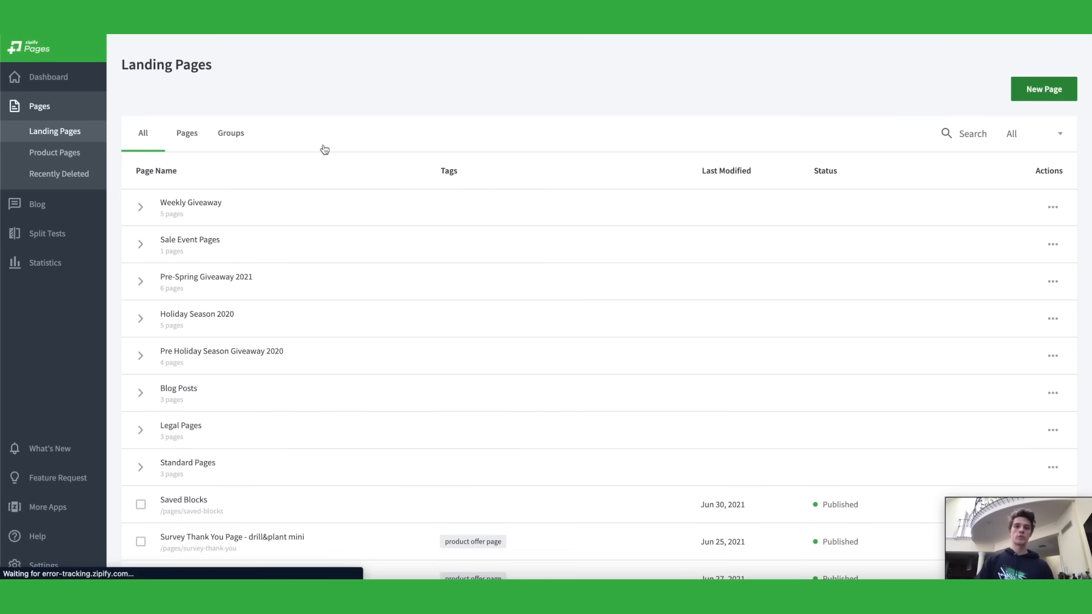
Start a new page and preview the Single Item Promo W/ Video, Lead Magnet Opt-In and Video Giveaway templates
click(1043, 89)
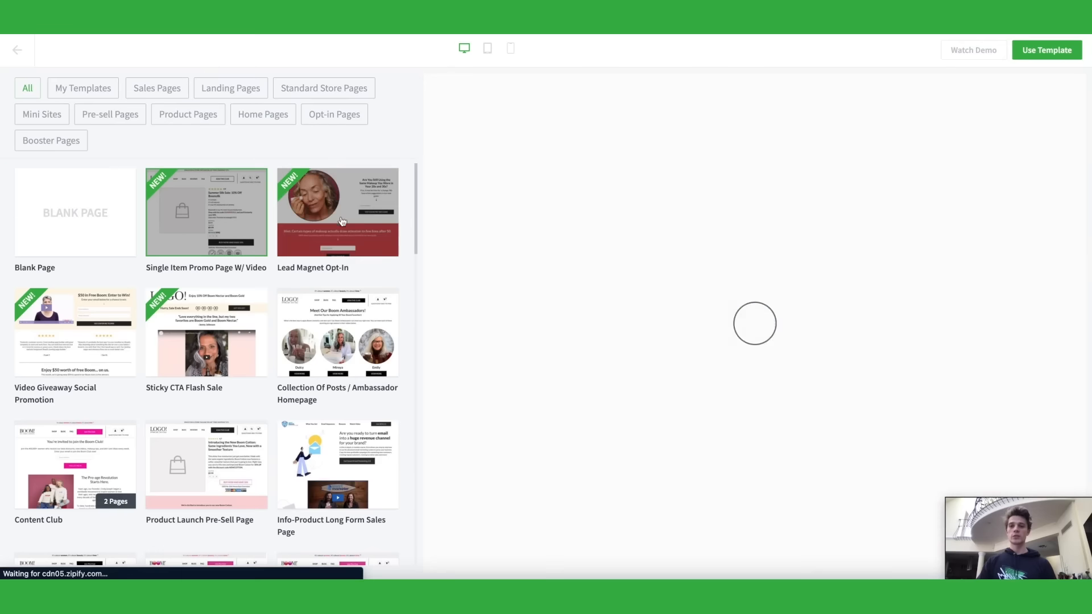
click(205, 213)
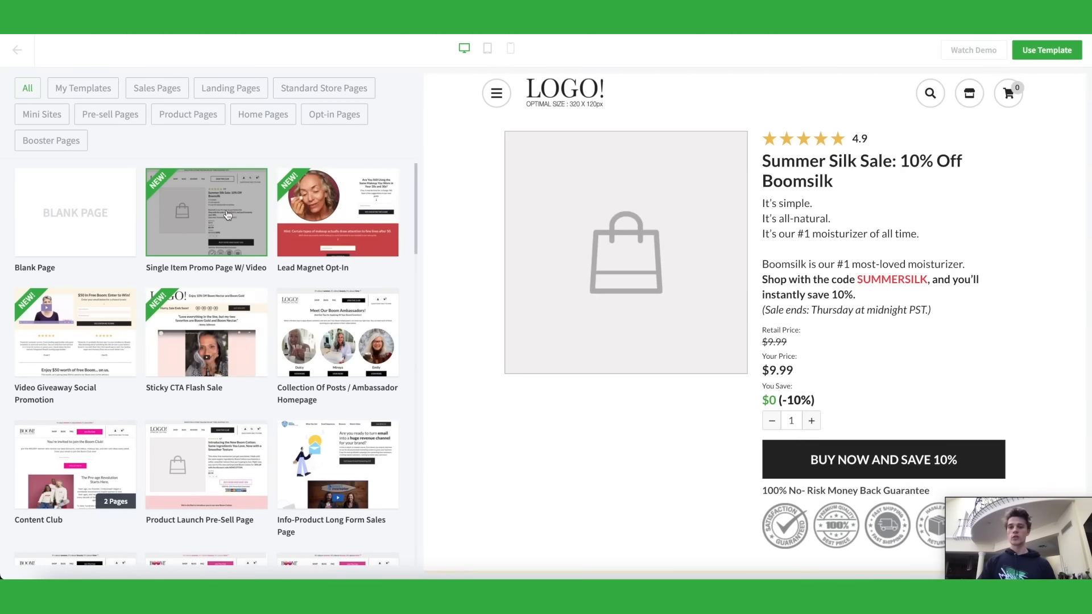
scroll(down, 3)
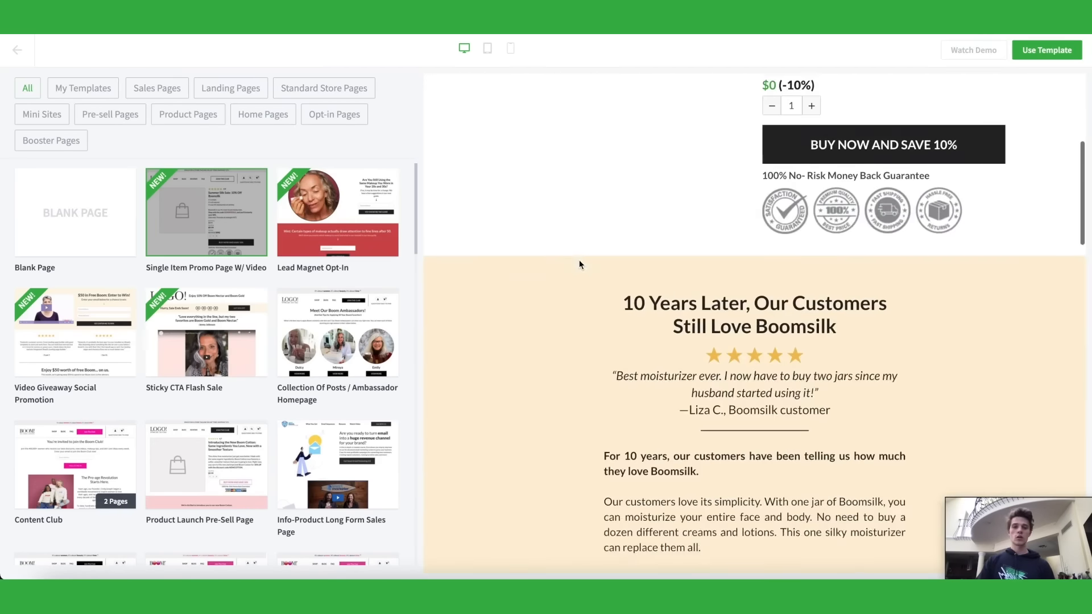
click(337, 213)
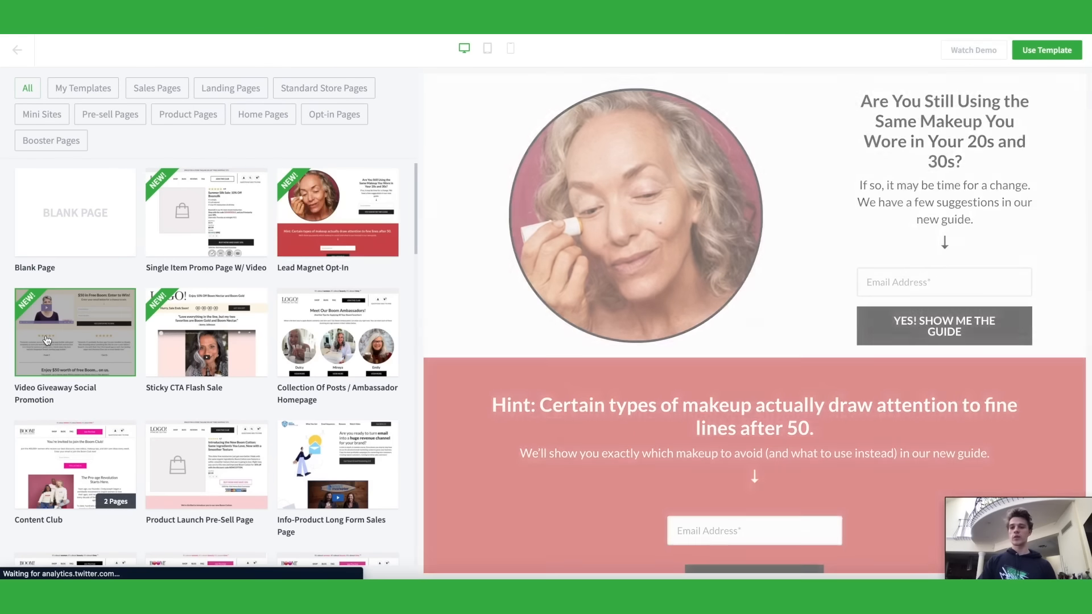
click(75, 331)
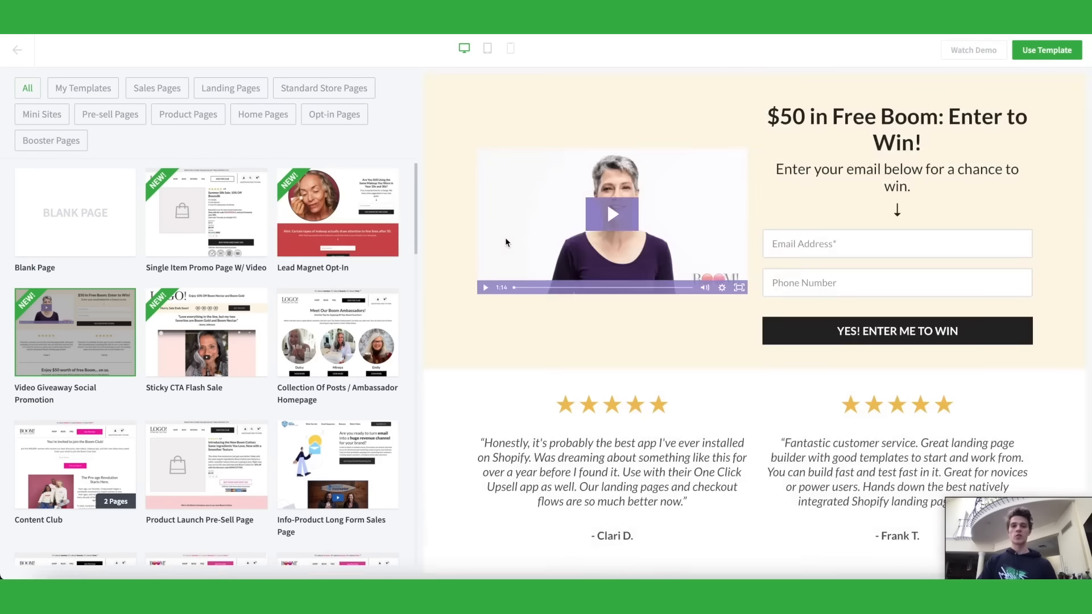
scroll(down, 3)
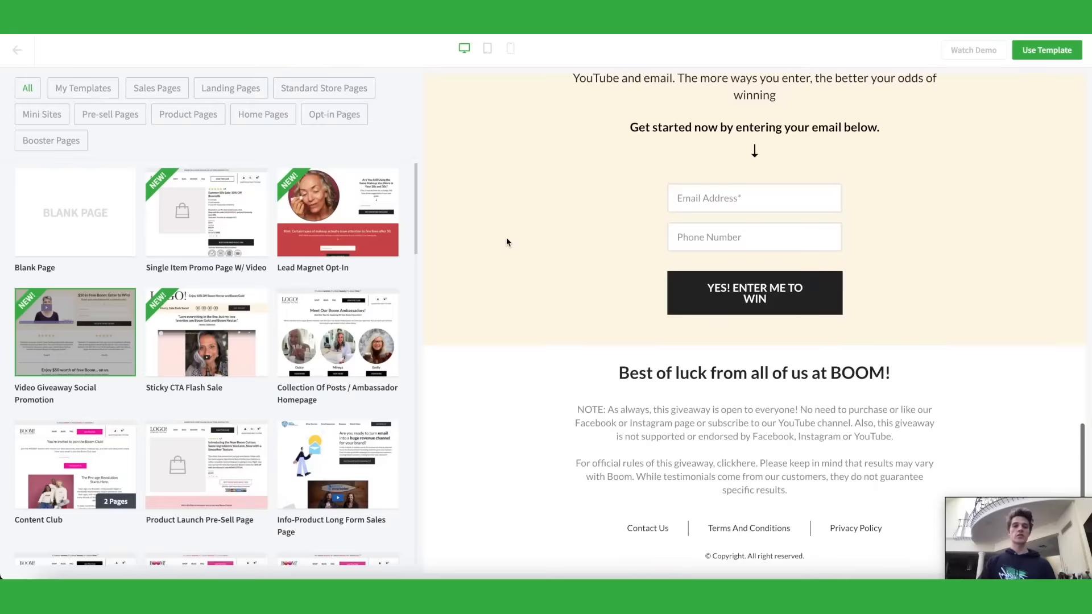
Preview the Lead Magnet Opt-In template again and browse down to the long-form product templates
click(337, 213)
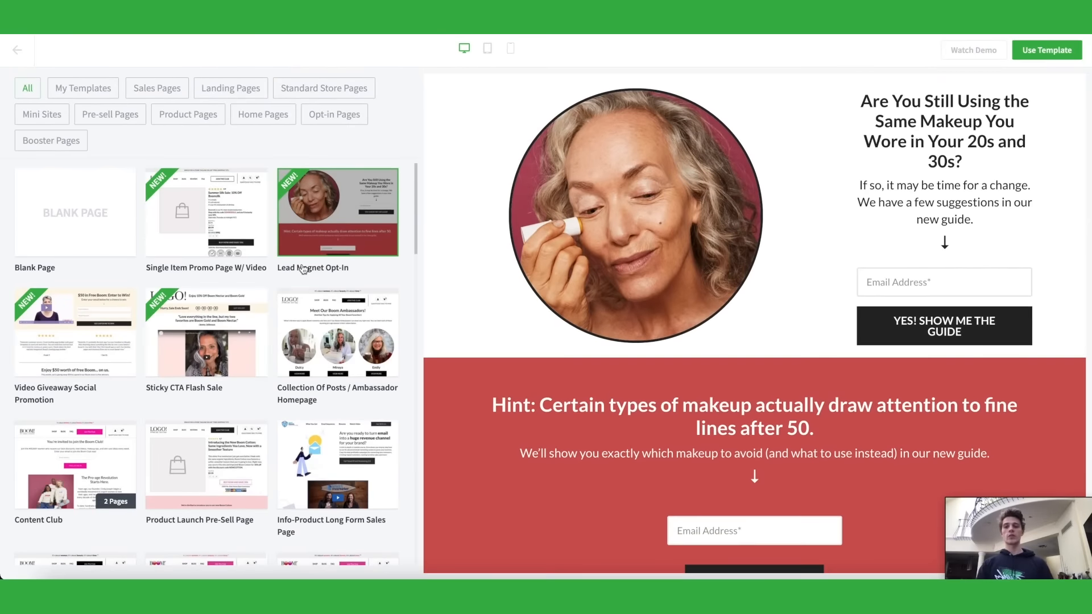
scroll(down, 3)
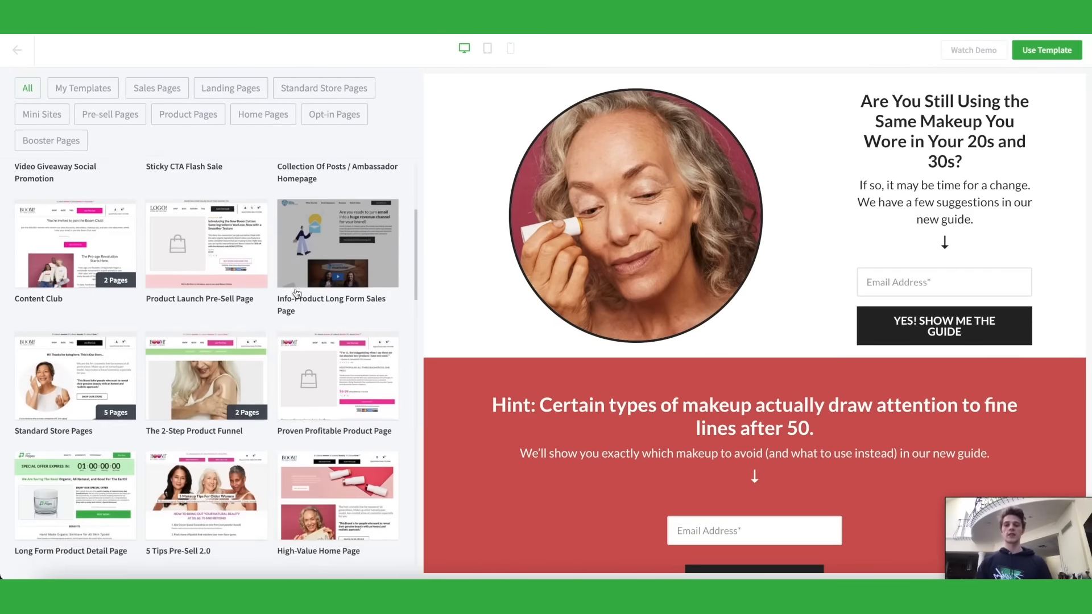
scroll(down, 3)
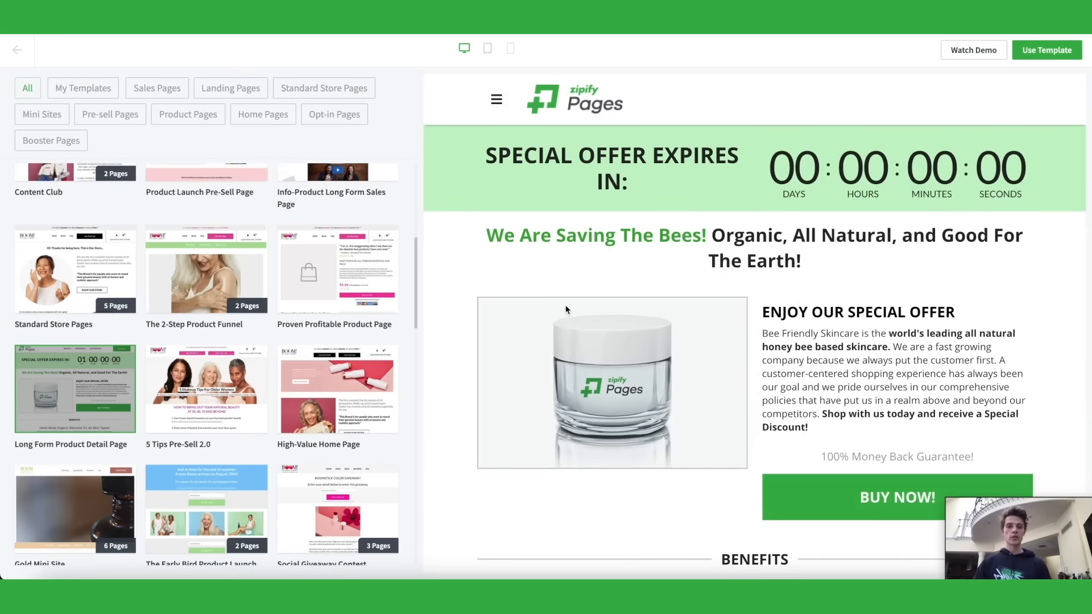
scroll(down, 3)
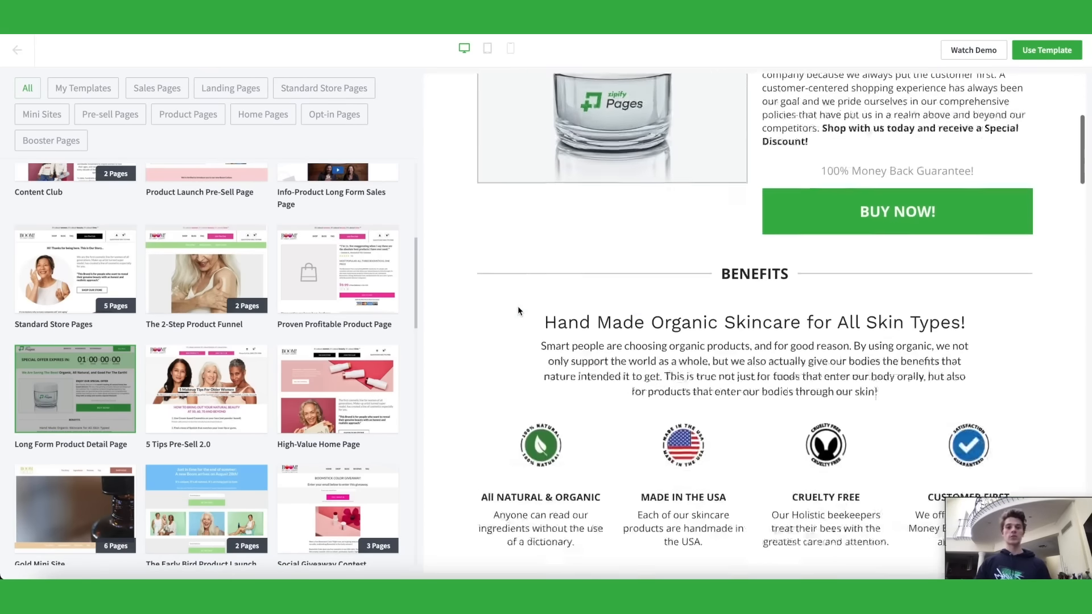
scroll(down, 3)
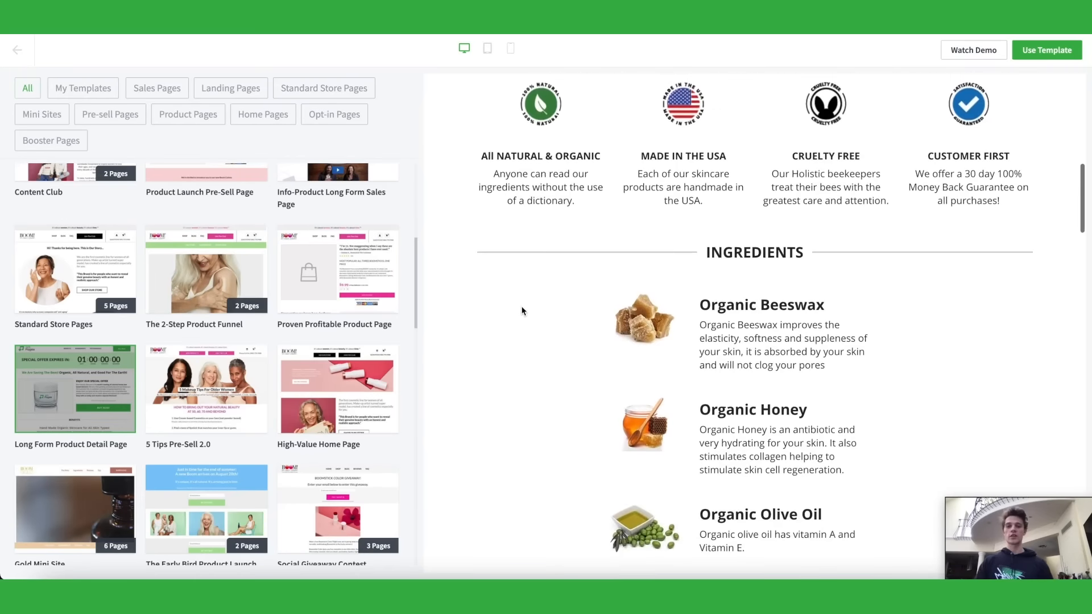
scroll(down, 3)
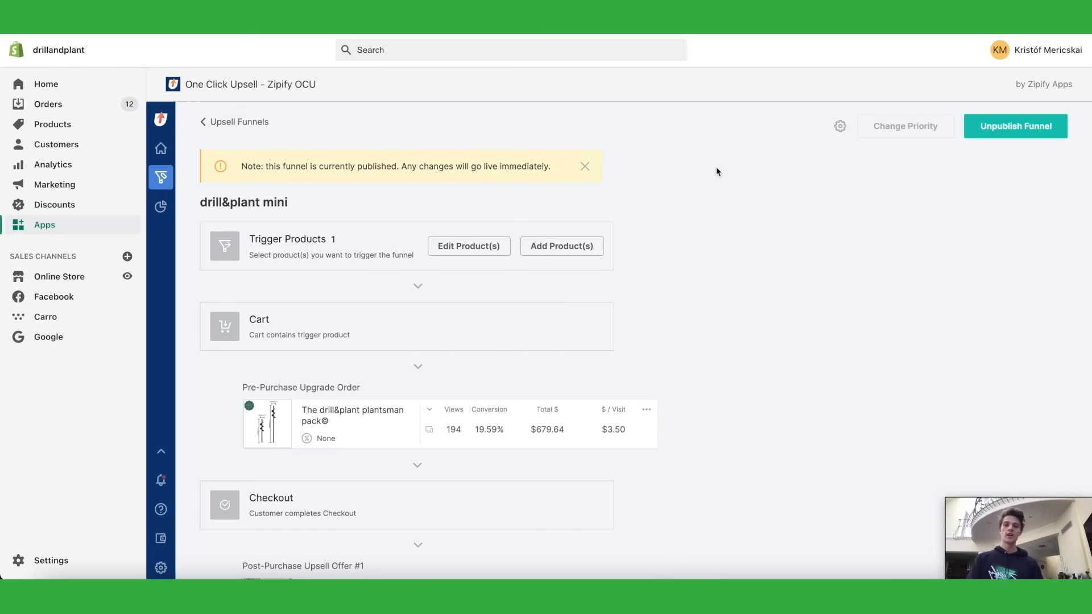
Scroll the drill&plant mini funnel through Trigger Products, Cart, Pre-Purchase Upgrade and the split-tested Post-Purchase Upsell Offer #1 with downsell
scroll(down, 3)
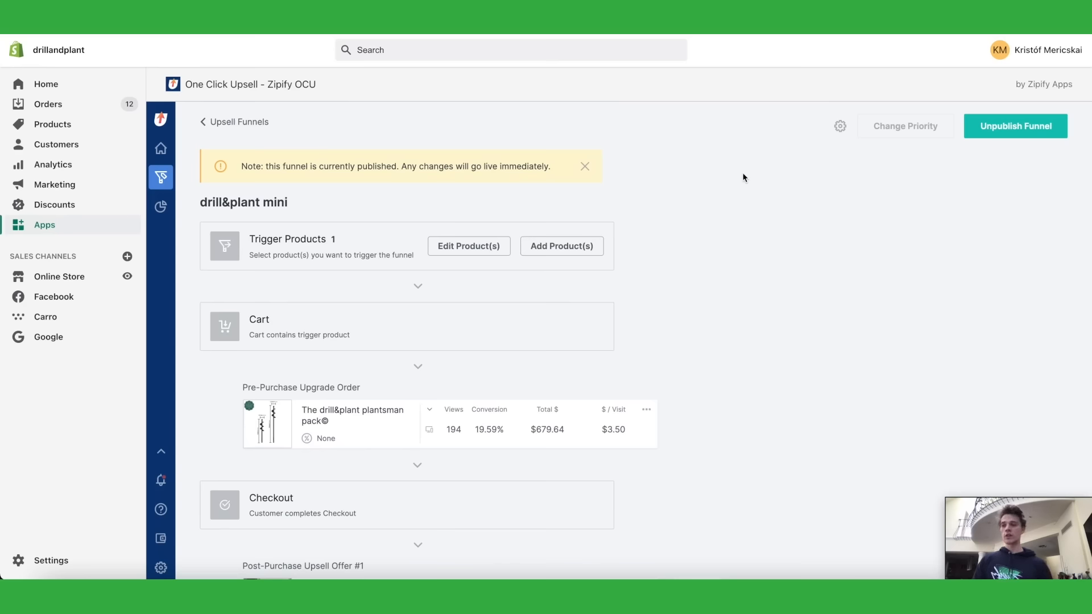
mouse_move(788, 166)
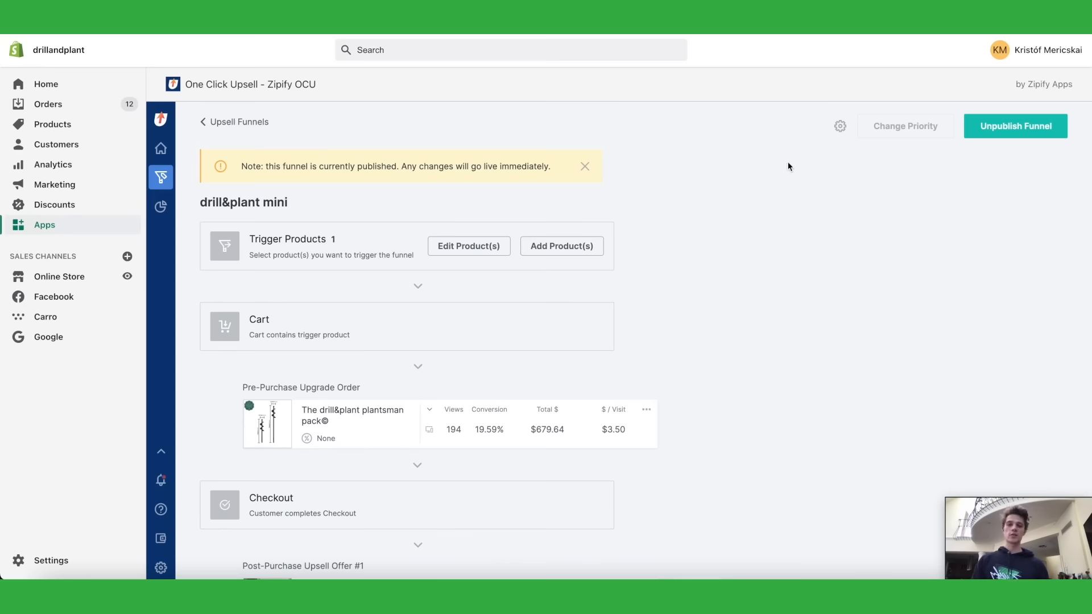
scroll(down, 3)
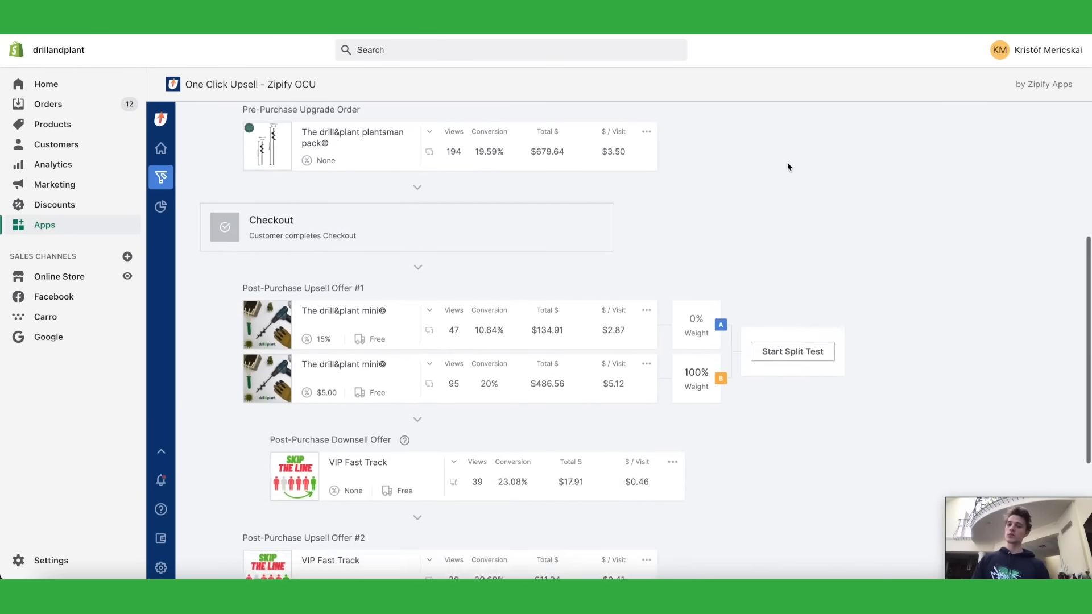
scroll(down, 3)
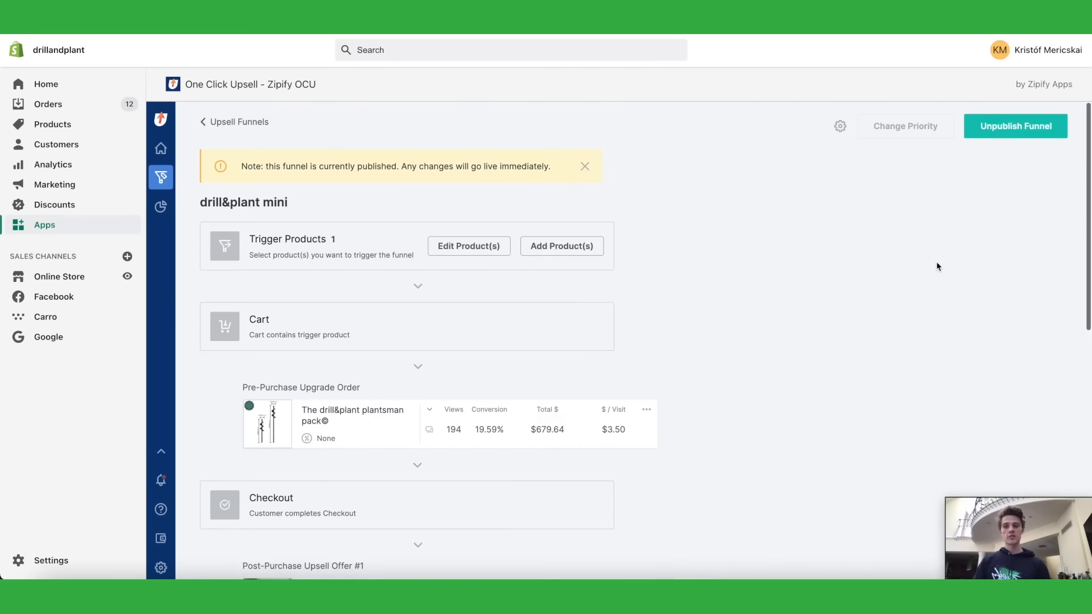
mouse_move(943, 261)
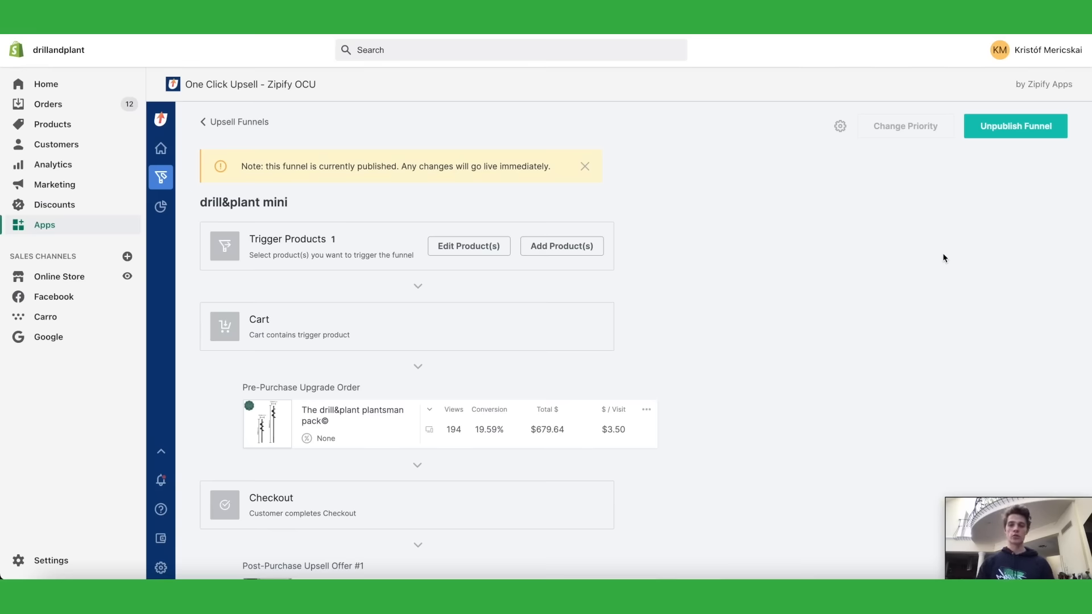
scroll(down, 3)
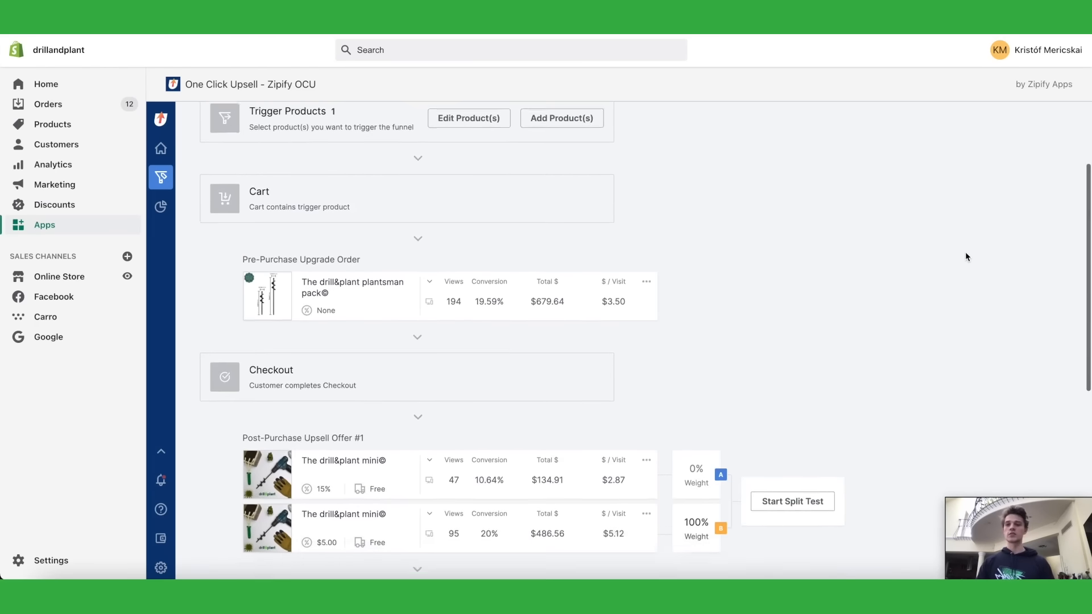
scroll(down, 3)
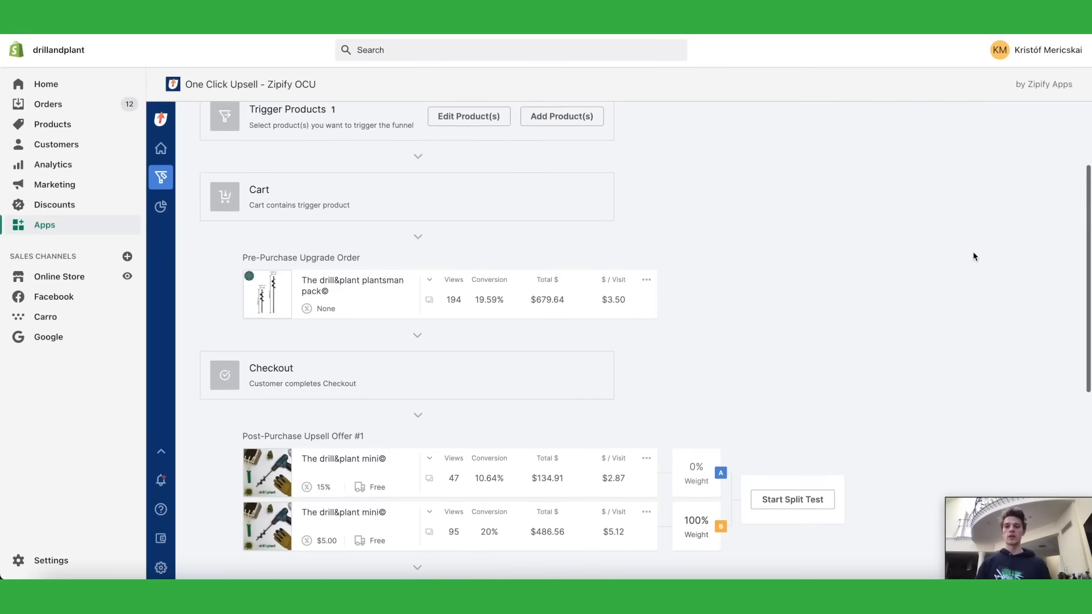
scroll(down, 3)
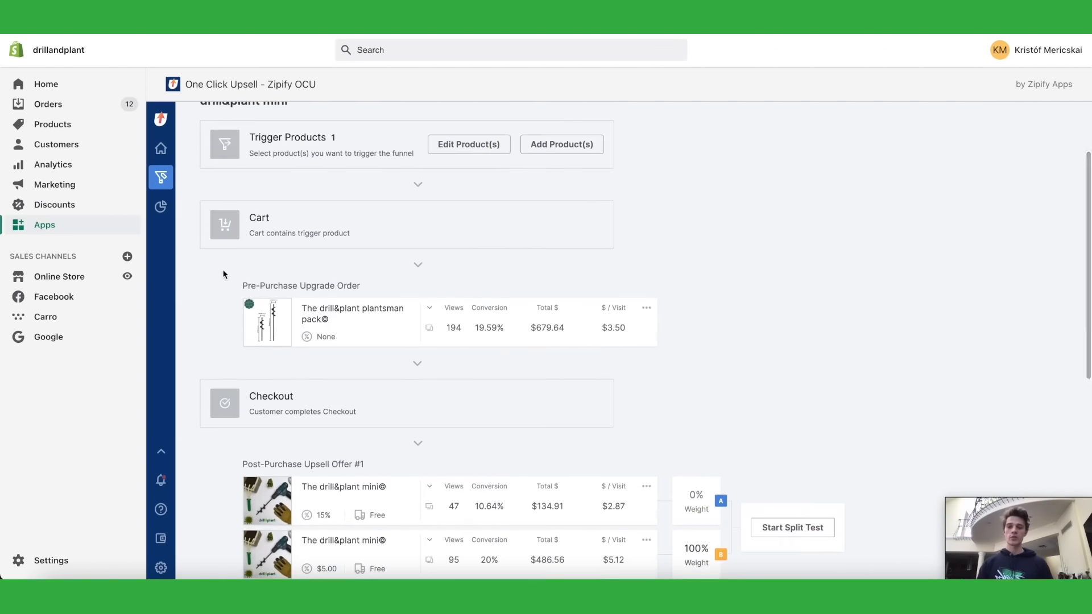
mouse_move(656, 348)
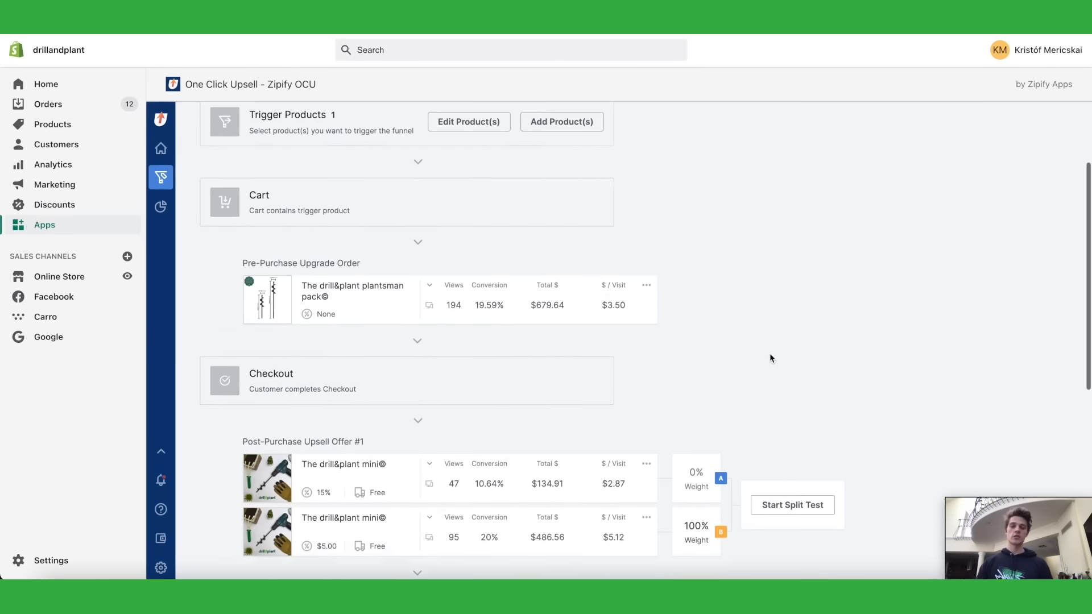
scroll(down, 3)
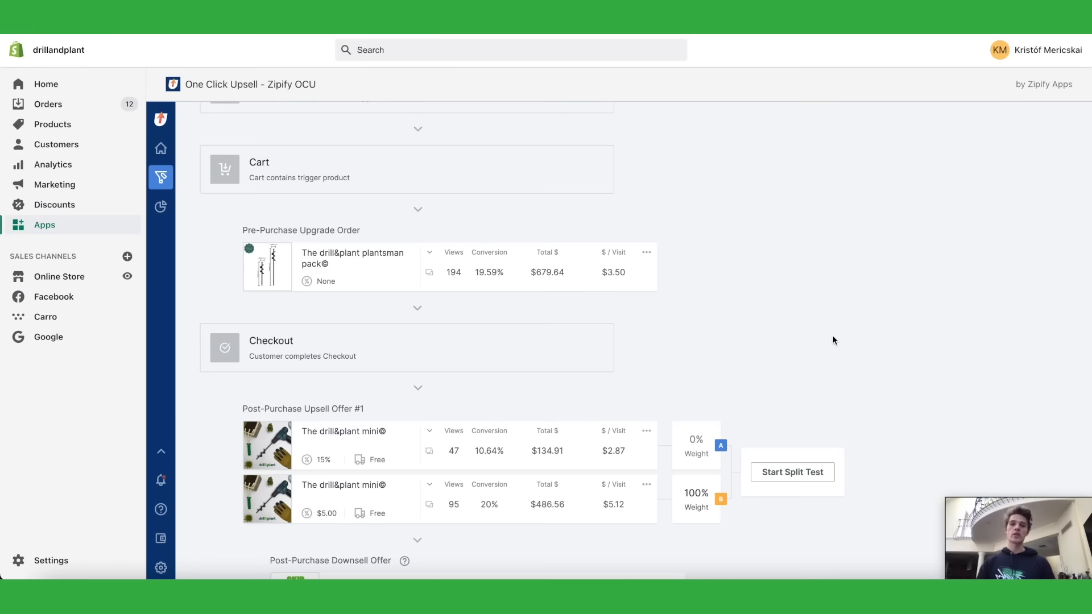
mouse_move(845, 330)
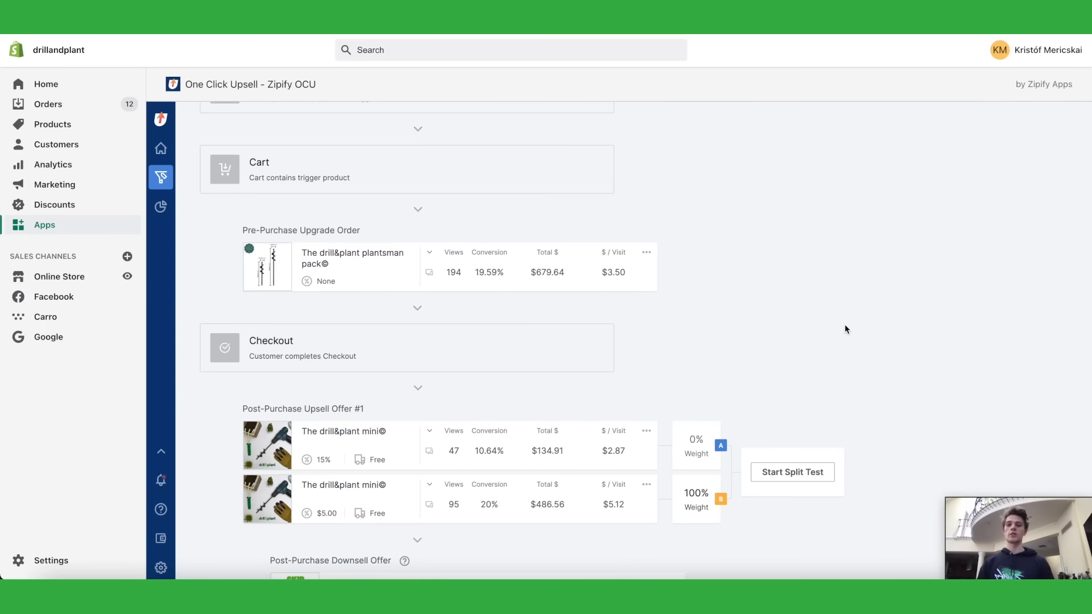
scroll(down, 3)
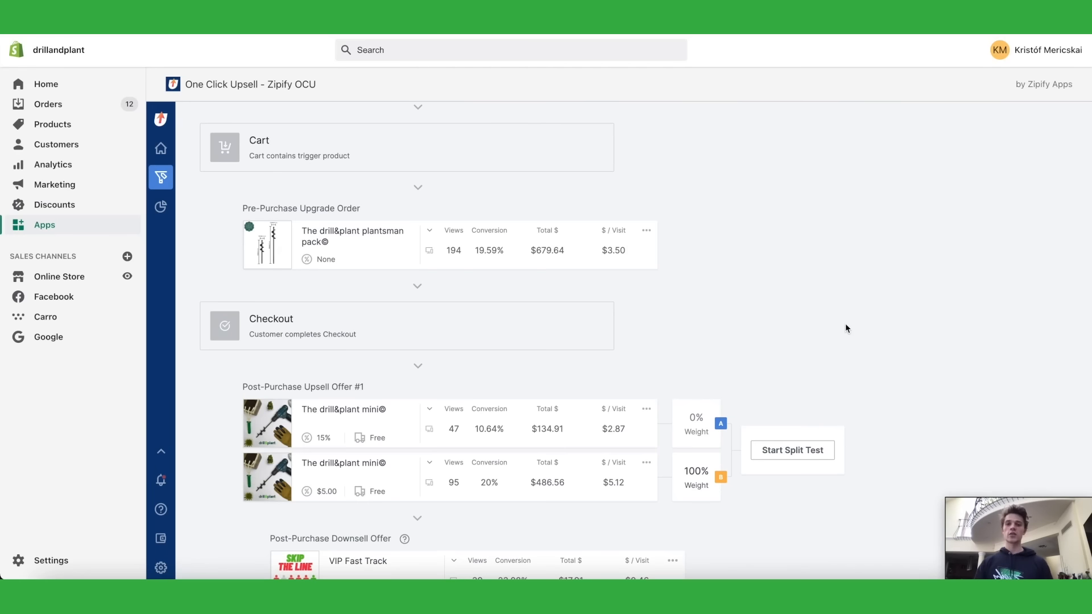
mouse_move(839, 329)
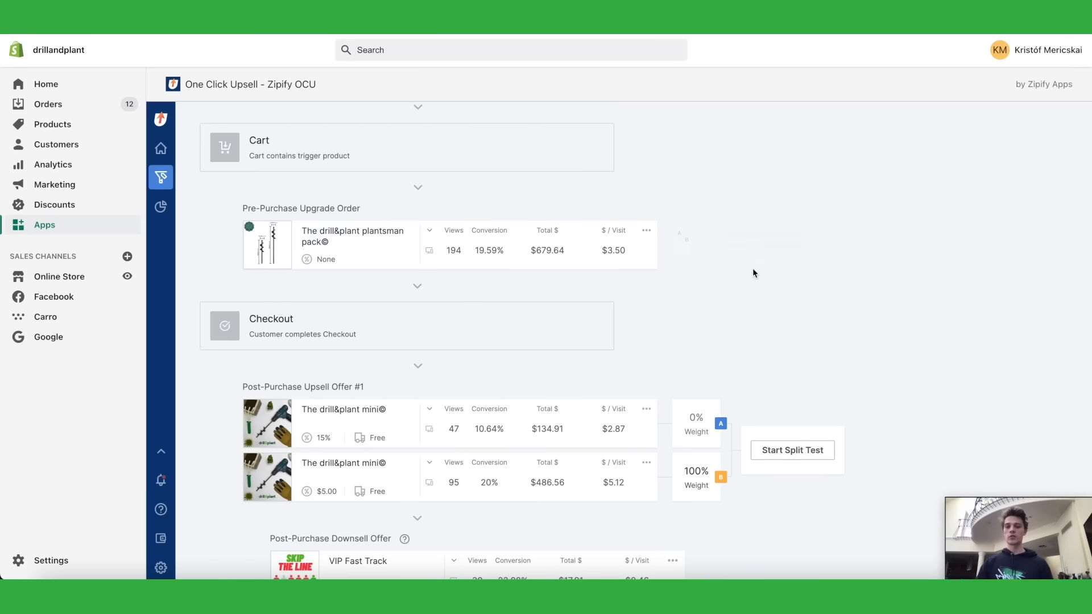
scroll(down, 3)
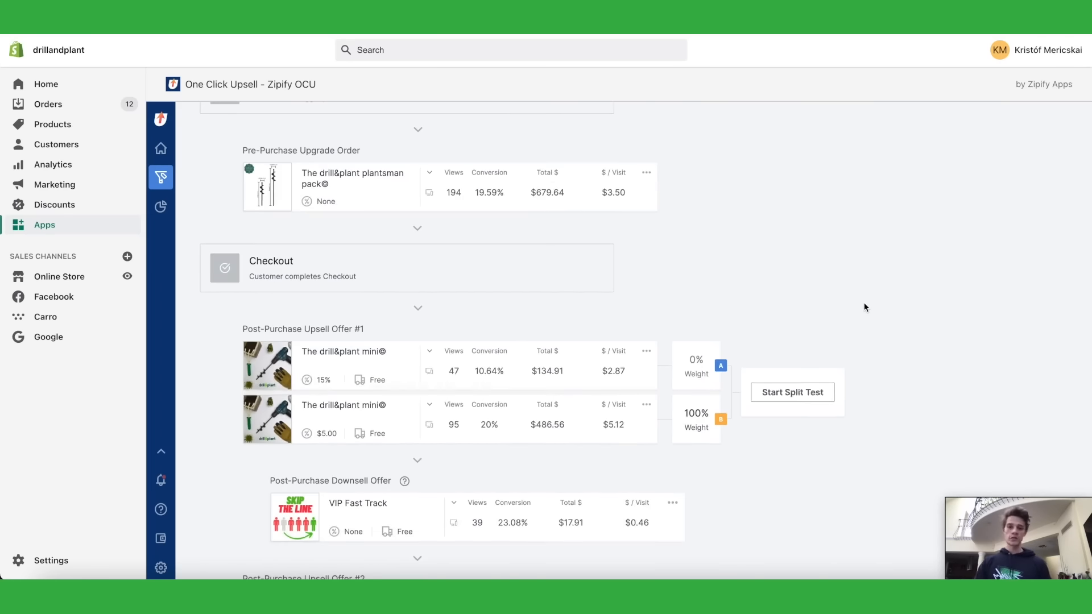
scroll(down, 3)
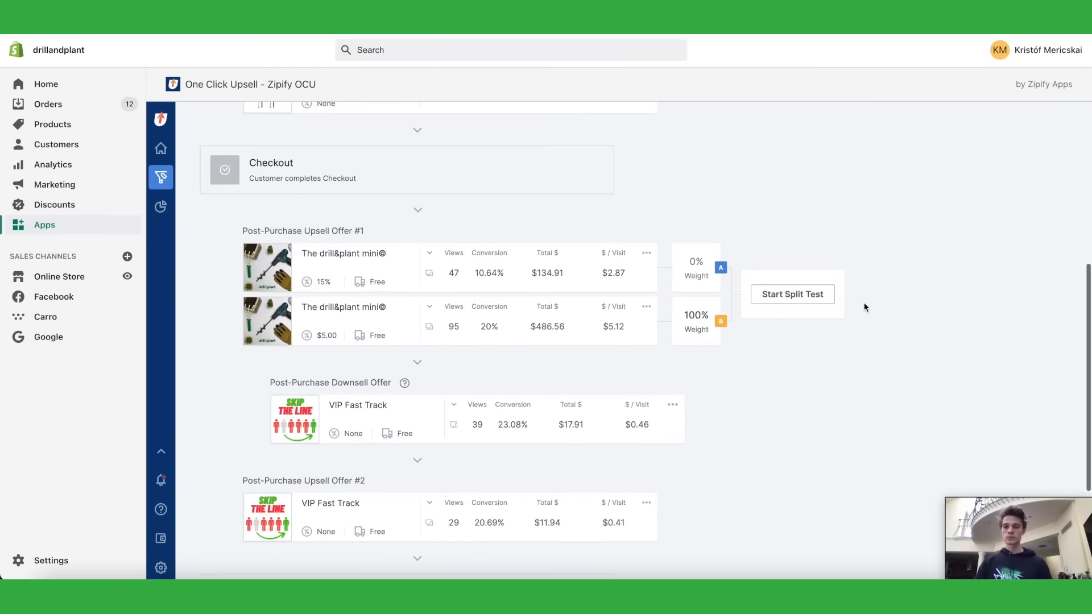
mouse_move(213, 262)
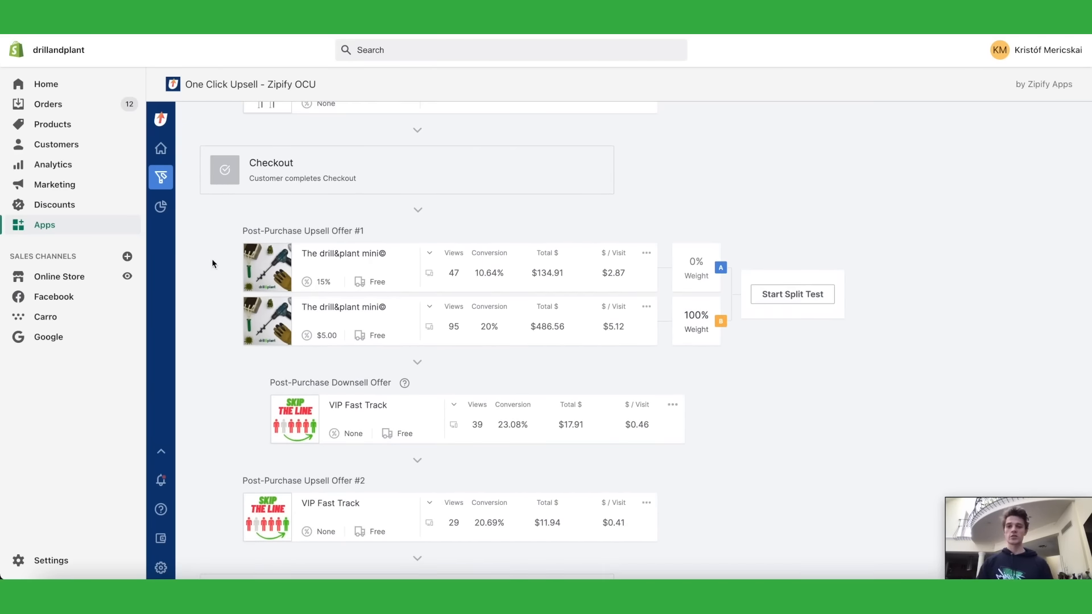
scroll(down, 3)
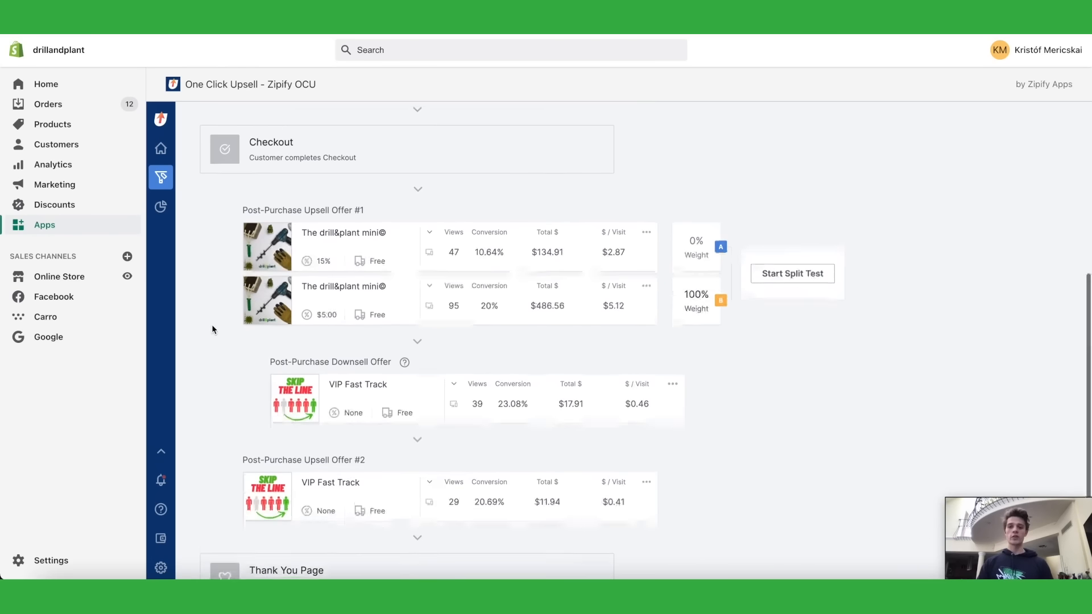
scroll(down, 3)
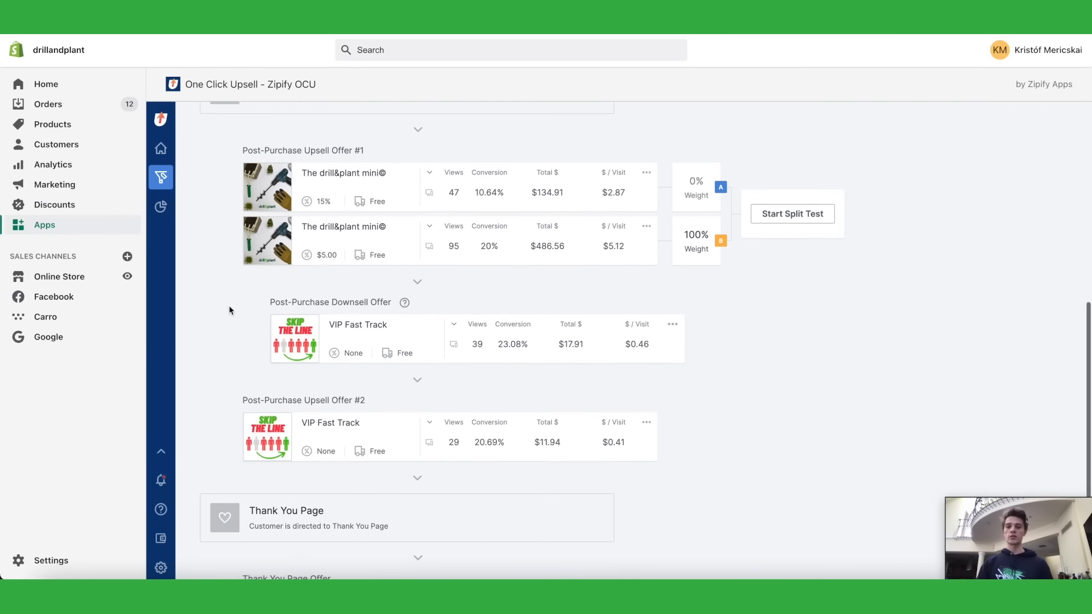
mouse_move(206, 420)
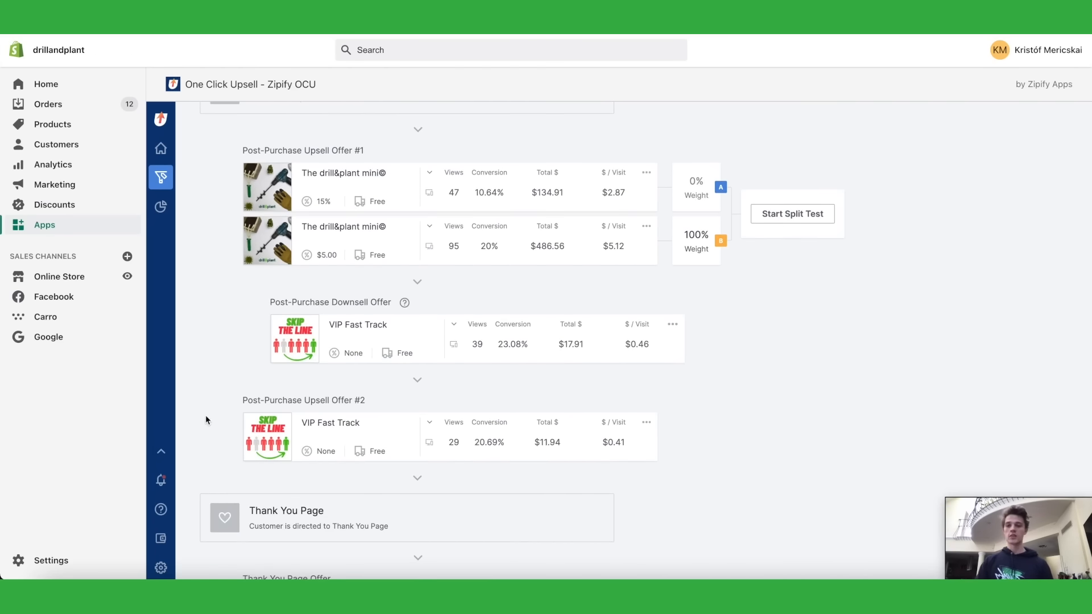
scroll(down, 3)
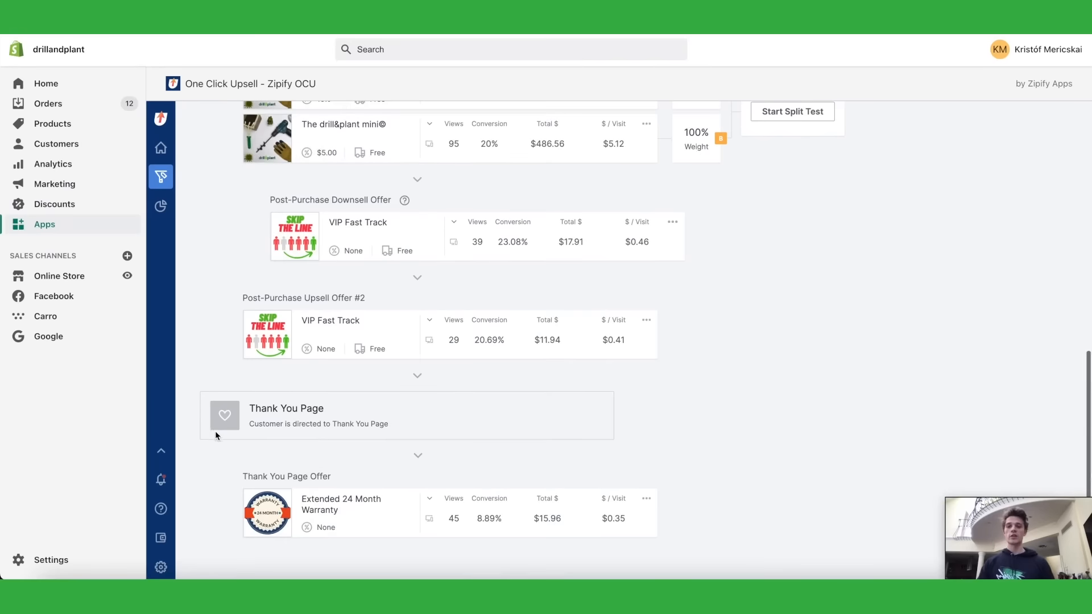
mouse_move(894, 375)
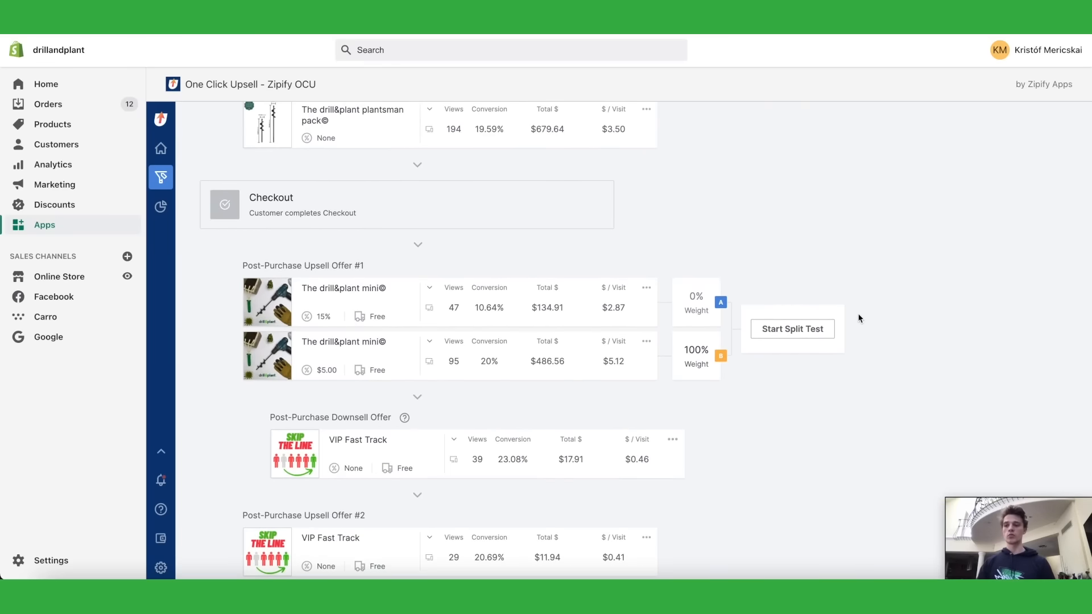
scroll(down, 3)
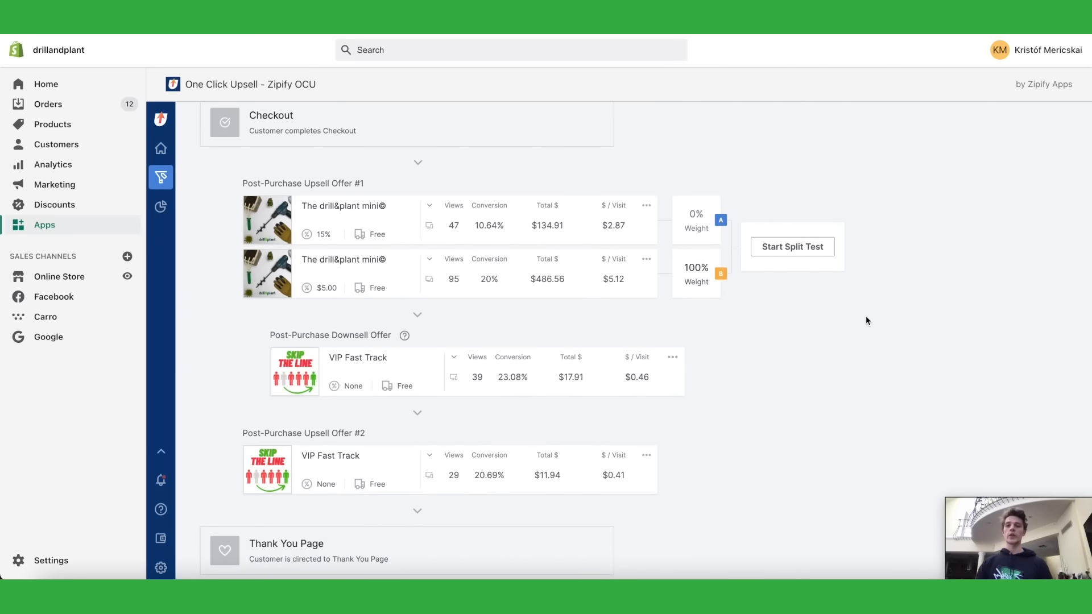
scroll(down, 3)
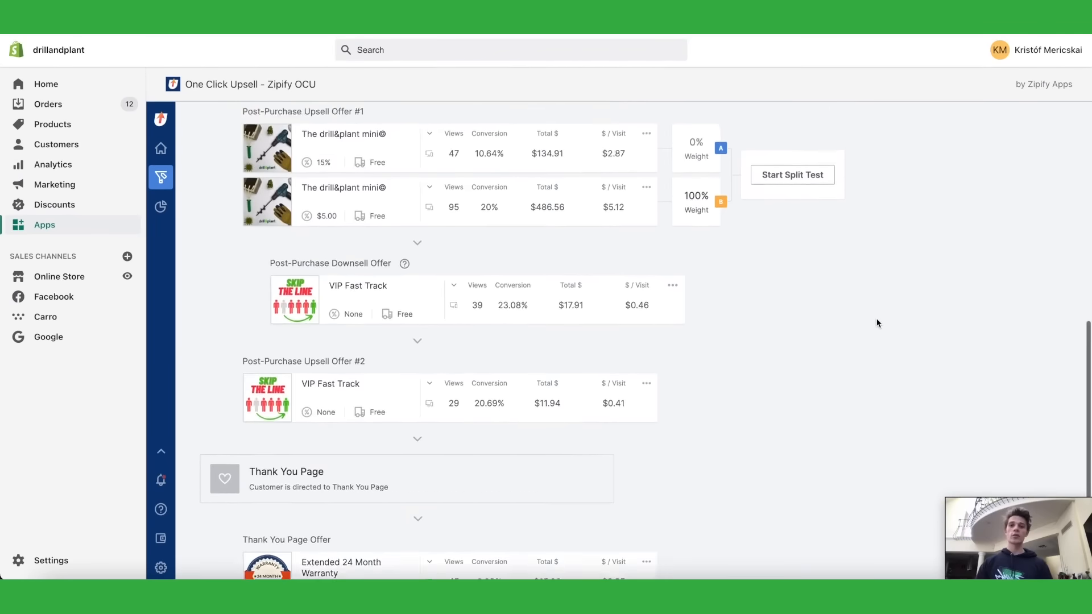
click(646, 259)
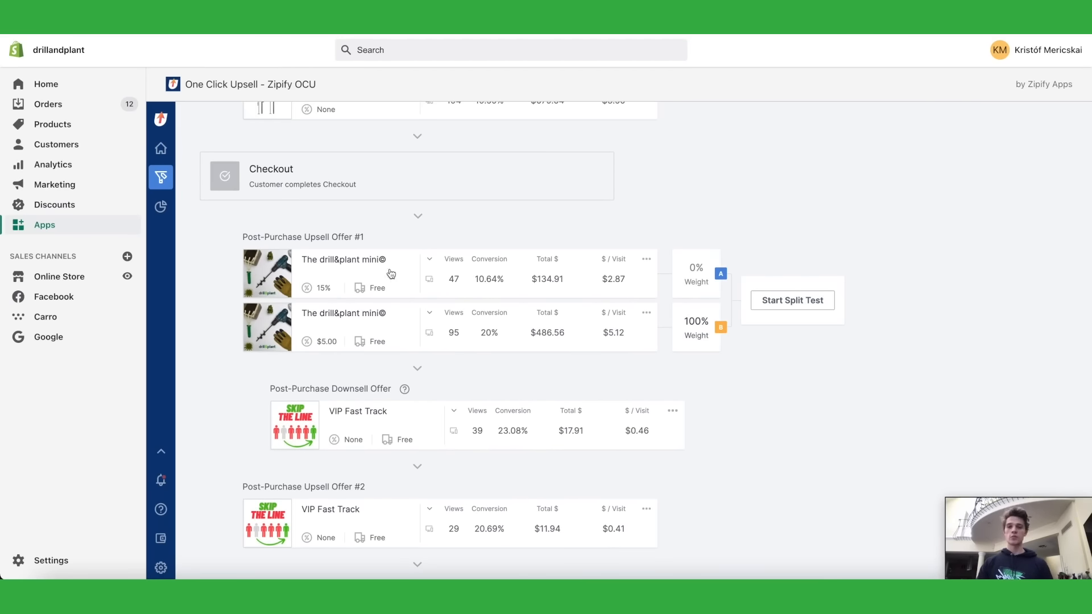
mouse_move(311, 295)
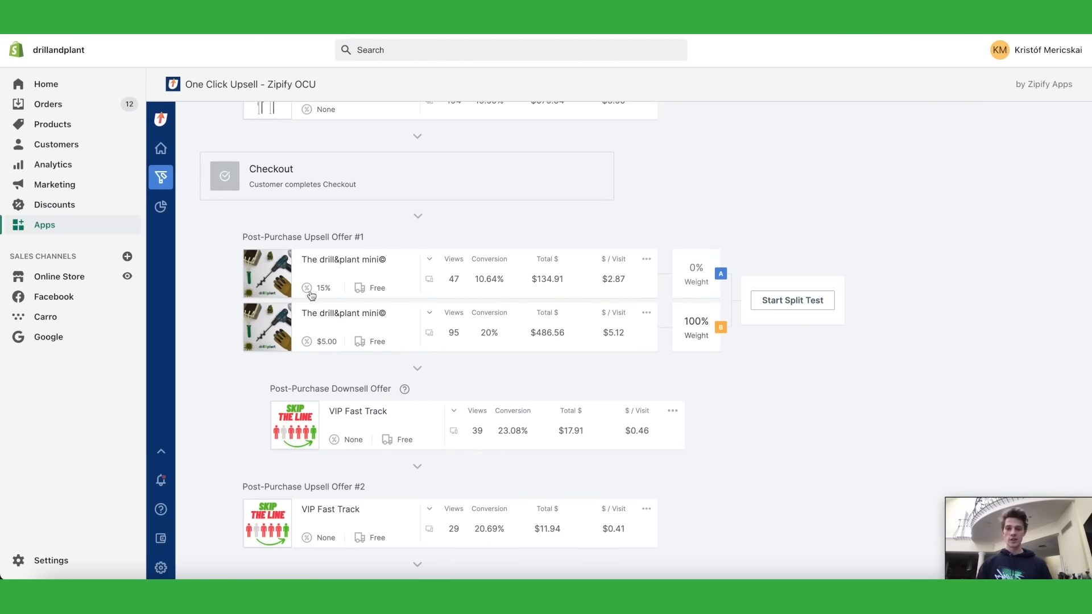
mouse_move(331, 294)
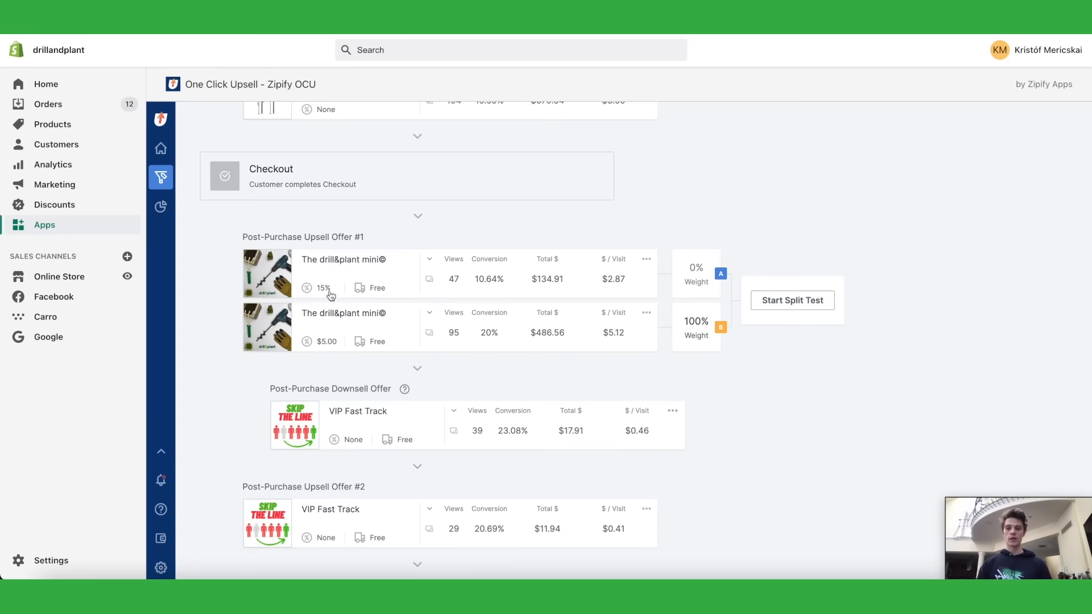
mouse_move(321, 355)
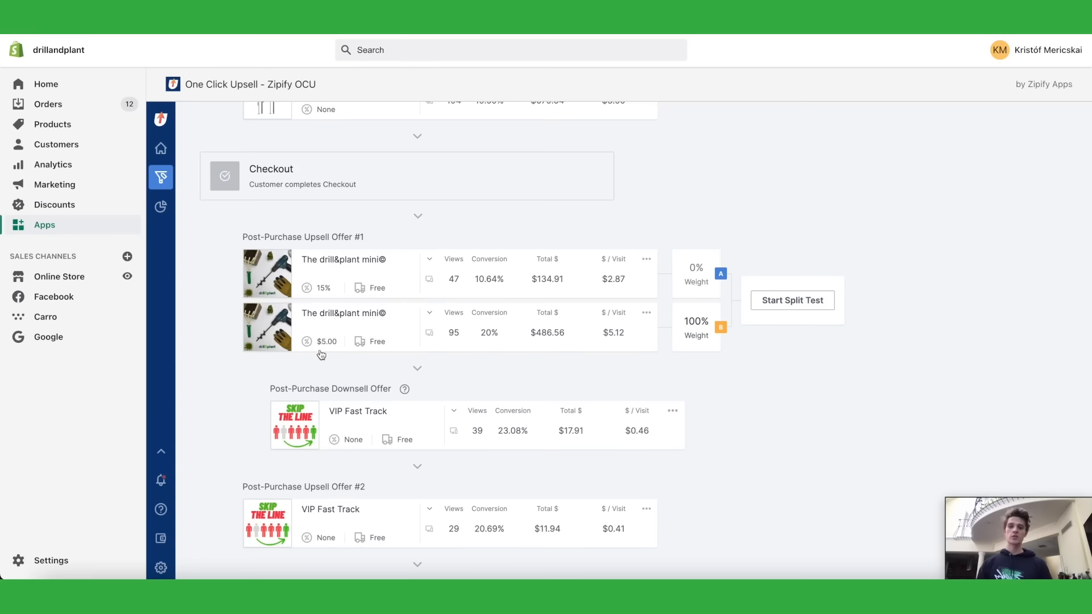
mouse_move(627, 339)
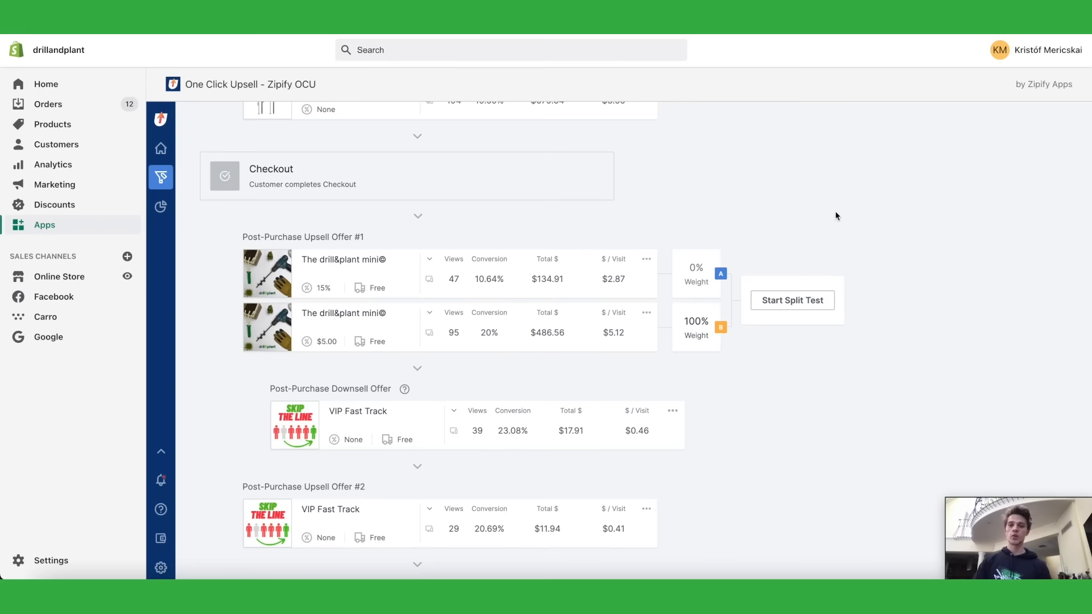
mouse_move(751, 317)
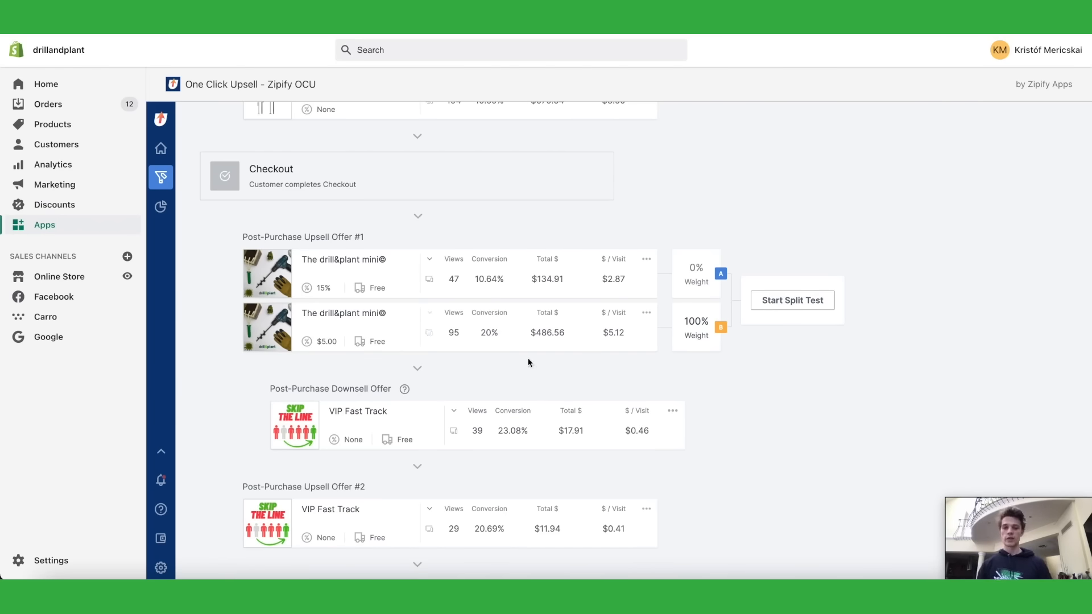
scroll(down, 3)
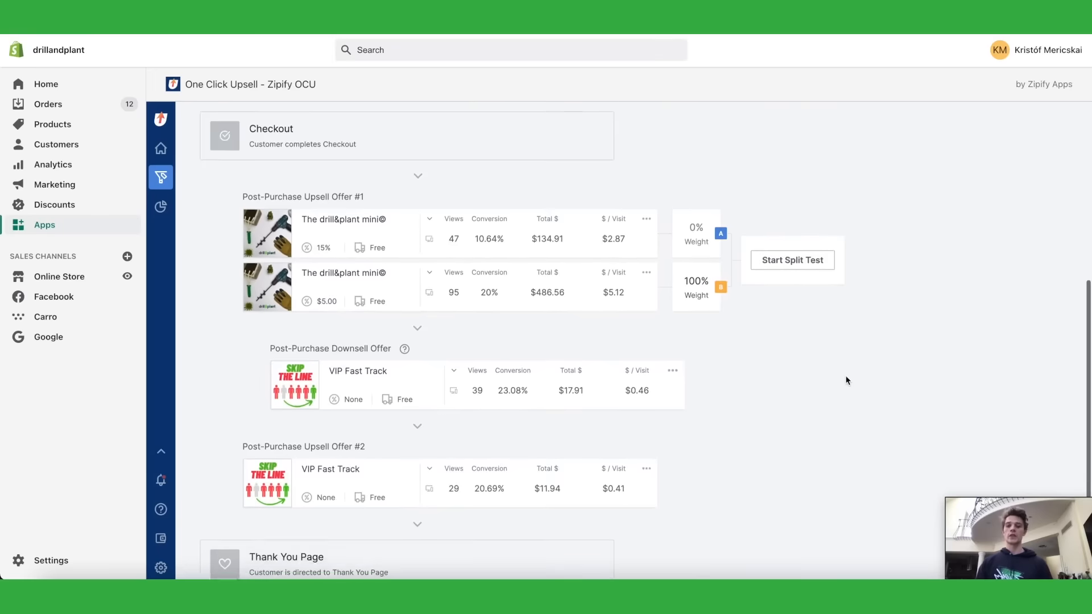
scroll(down, 3)
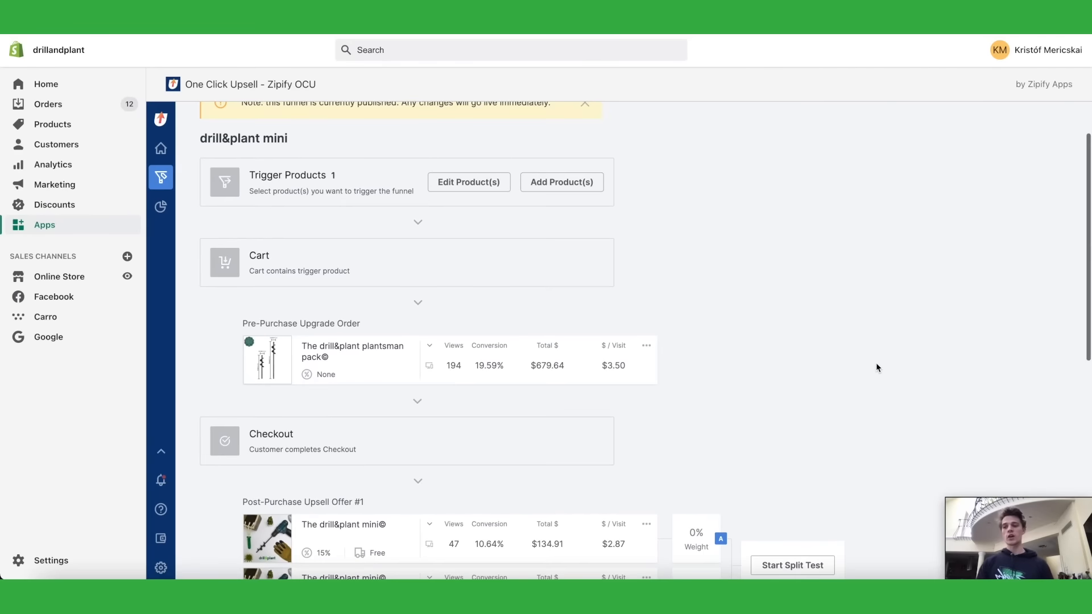
scroll(down, 3)
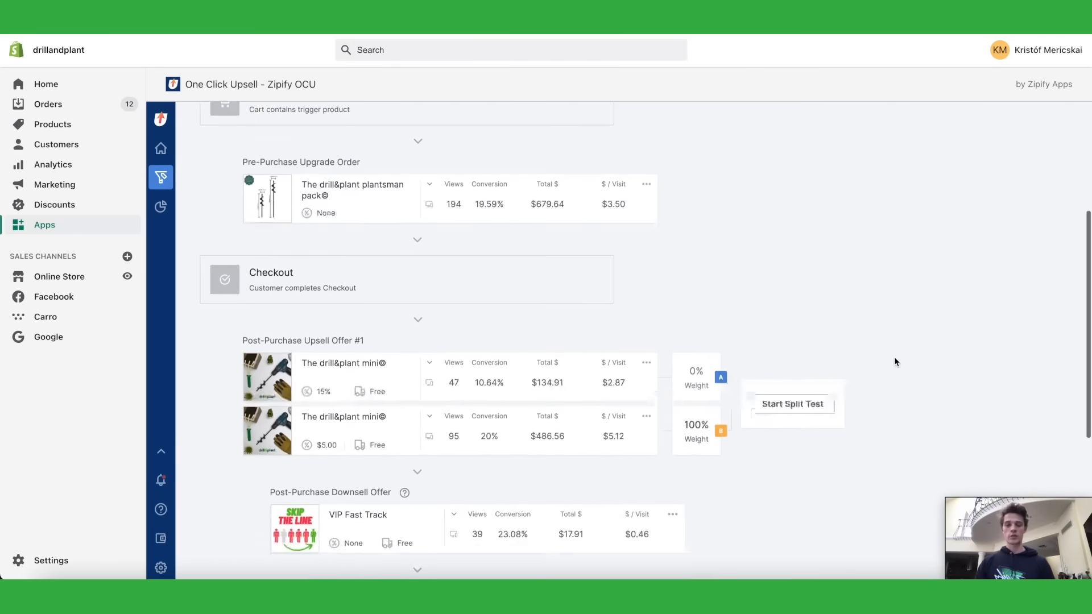
scroll(down, 3)
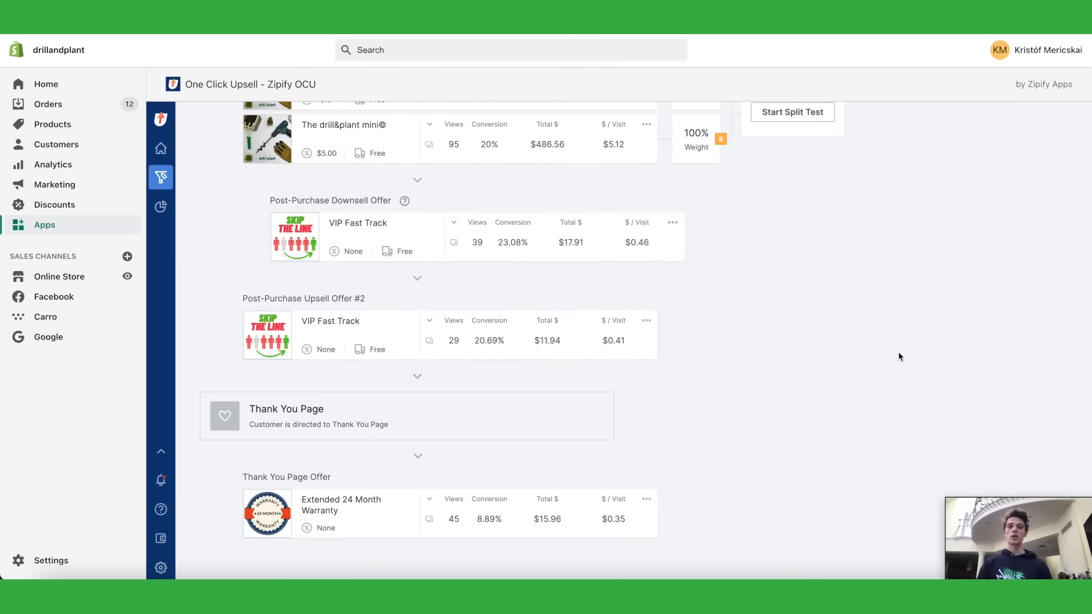
mouse_move(902, 349)
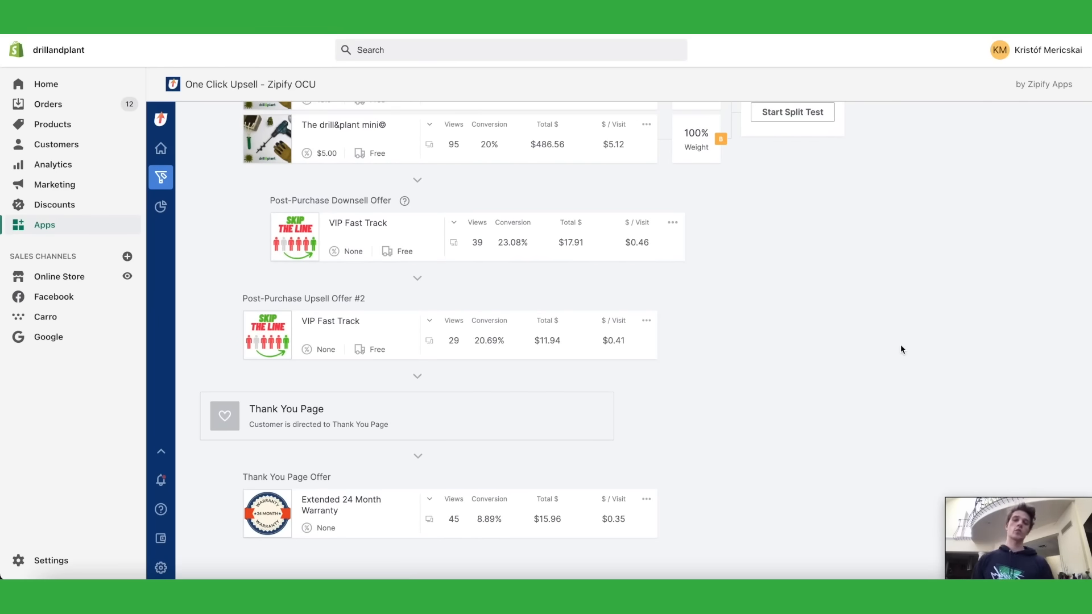
mouse_move(906, 348)
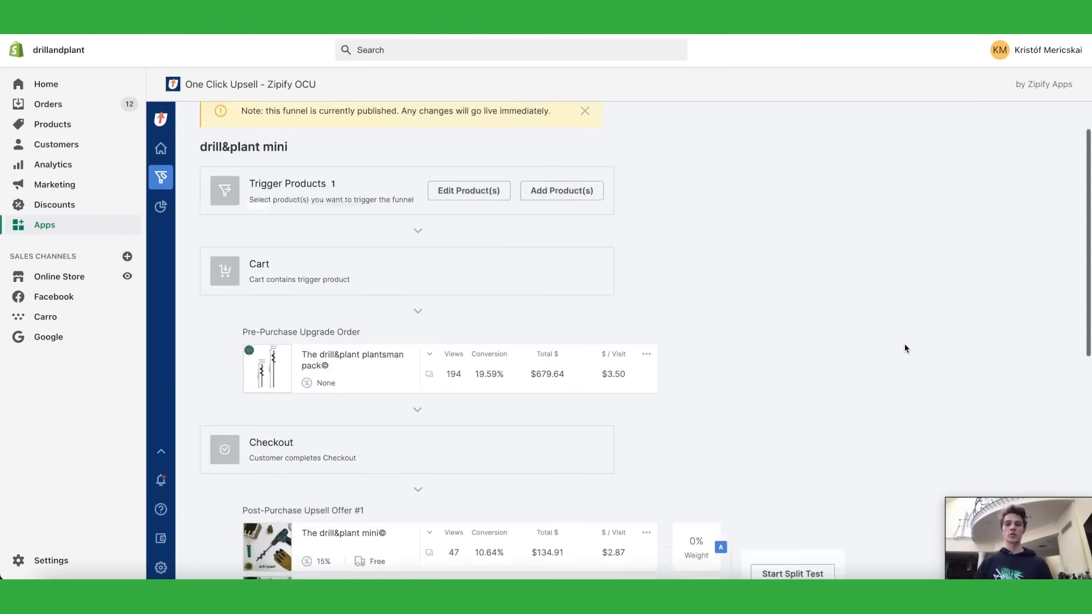
scroll(down, 3)
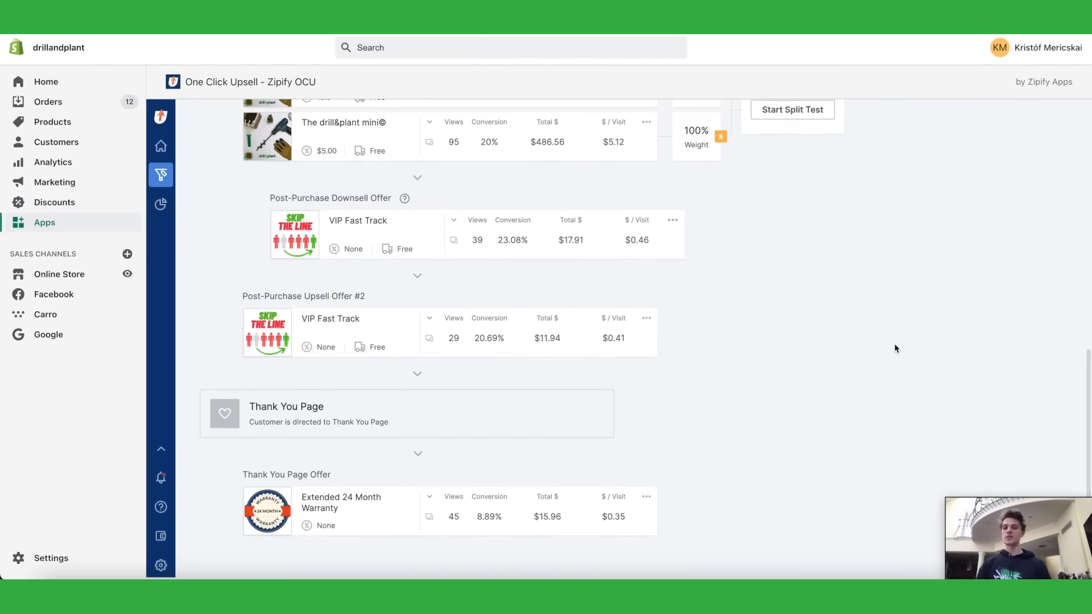